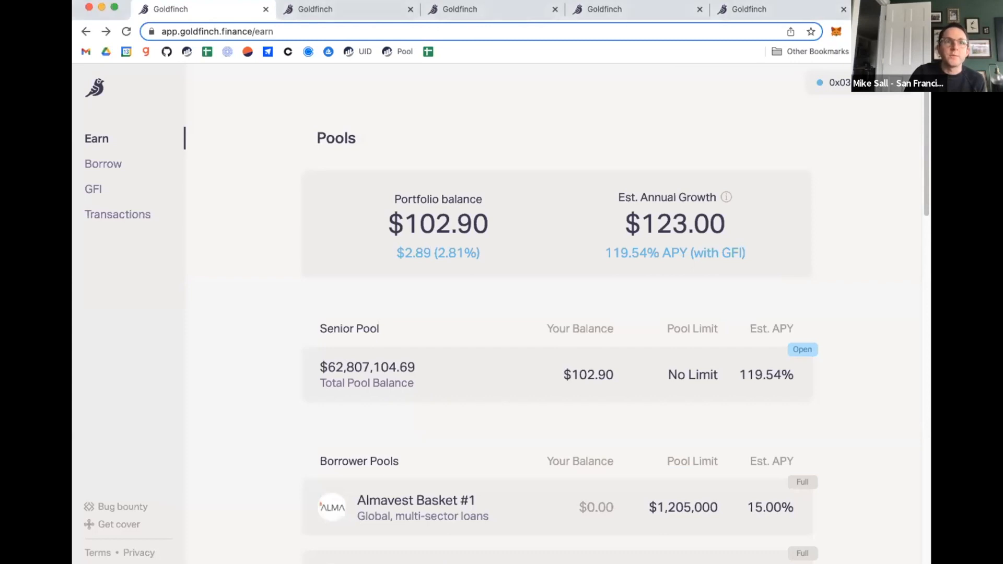
mouse_move(250, 174)
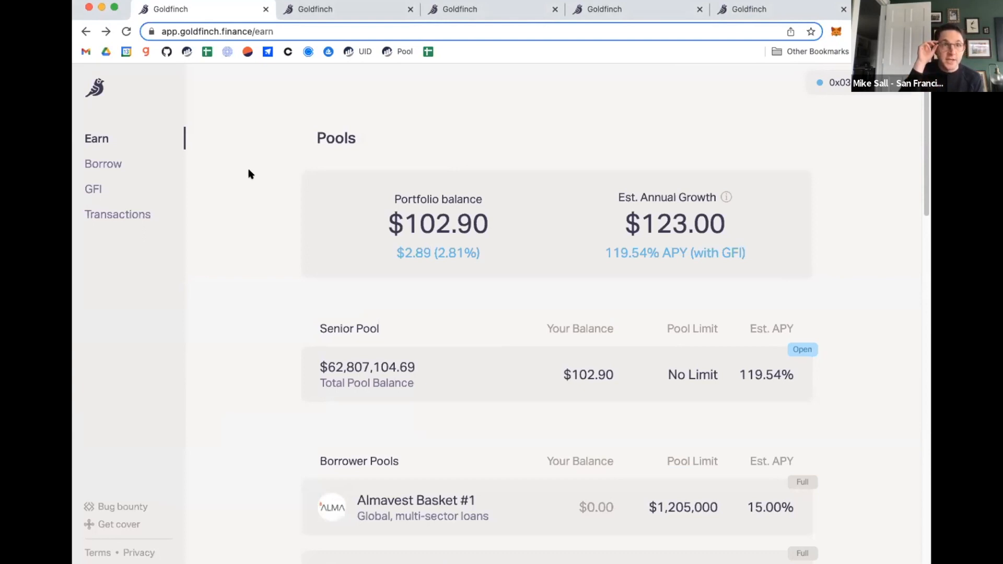
Scroll the Almavest Basket #4 pool page through its credit status and recent transactions to Capital Supply
scroll(down, 3)
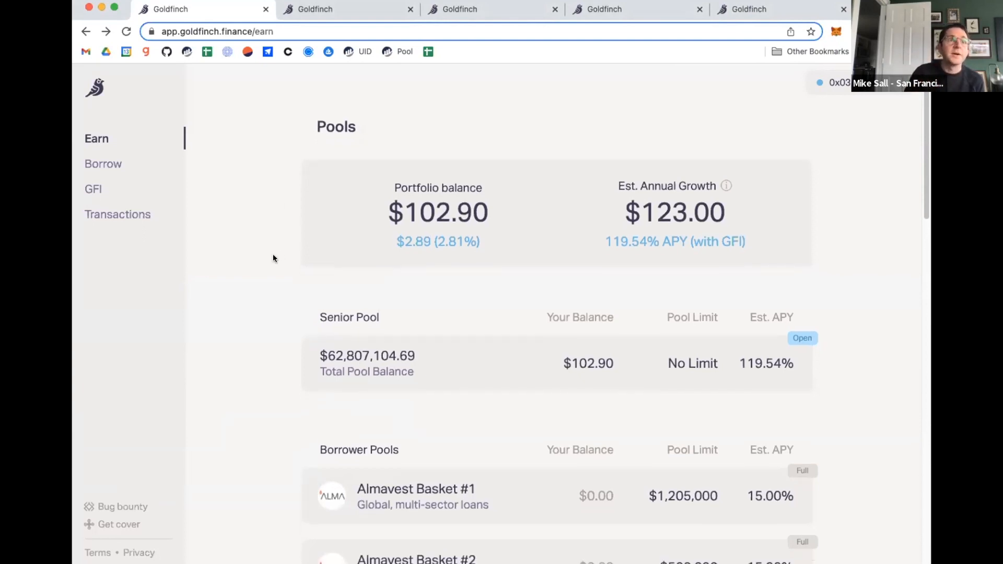
scroll(down, 3)
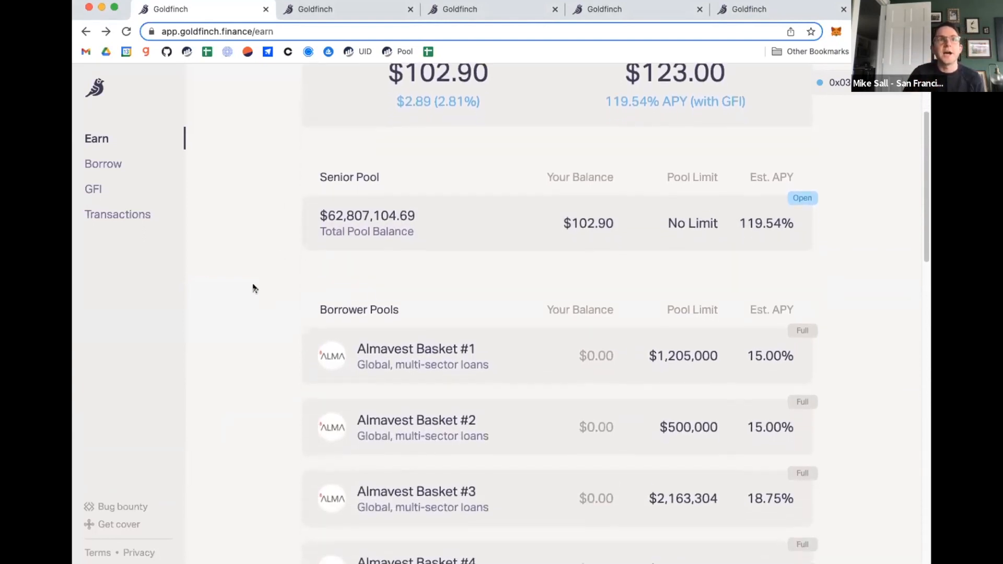
scroll(down, 3)
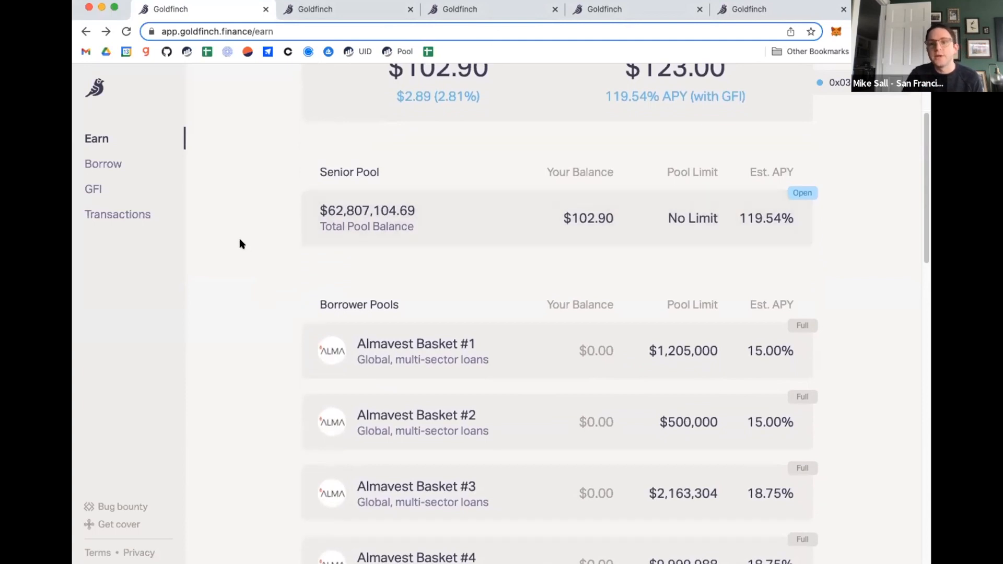
scroll(down, 3)
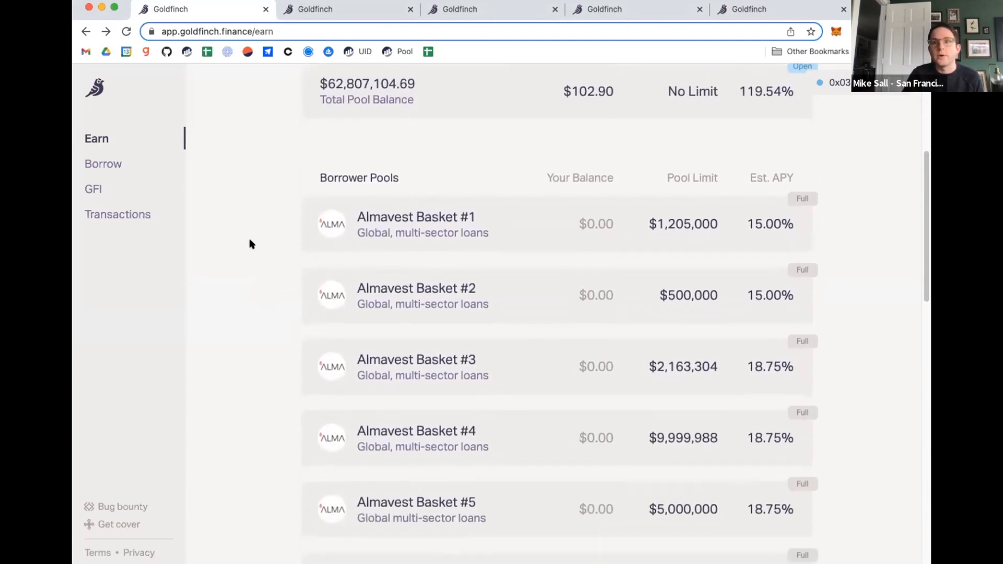
scroll(down, 3)
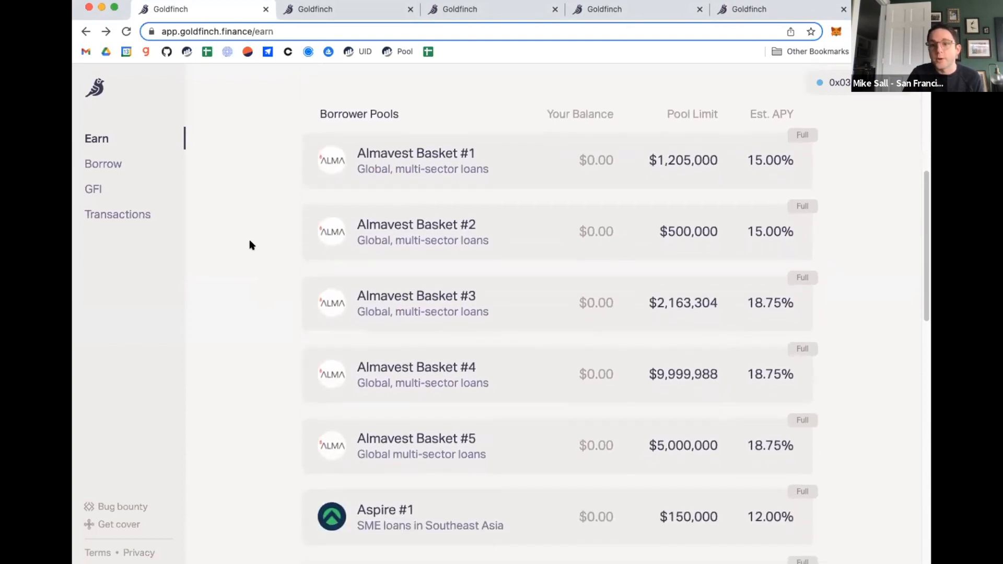
scroll(down, 3)
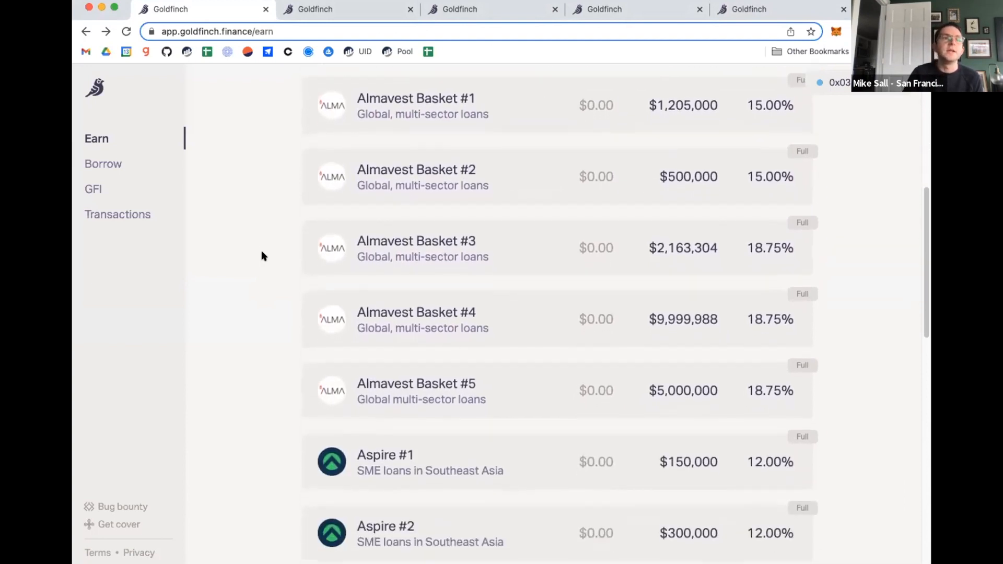
scroll(up, 3)
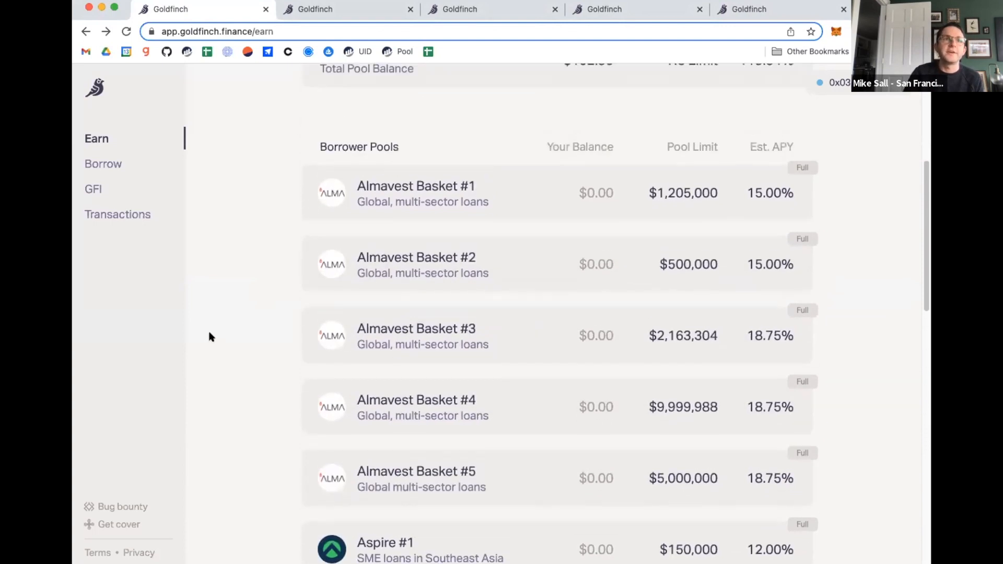
mouse_move(663, 200)
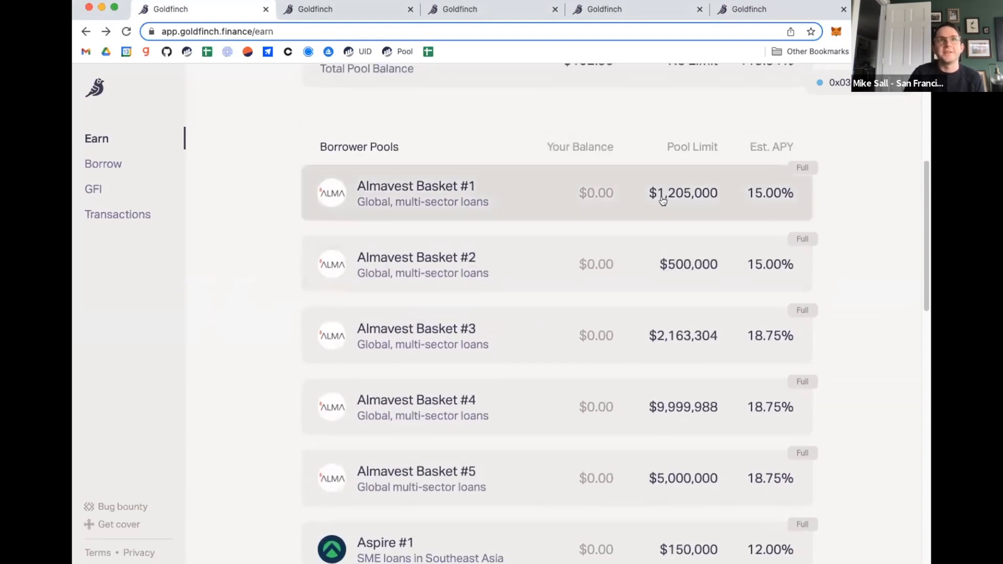
mouse_move(599, 509)
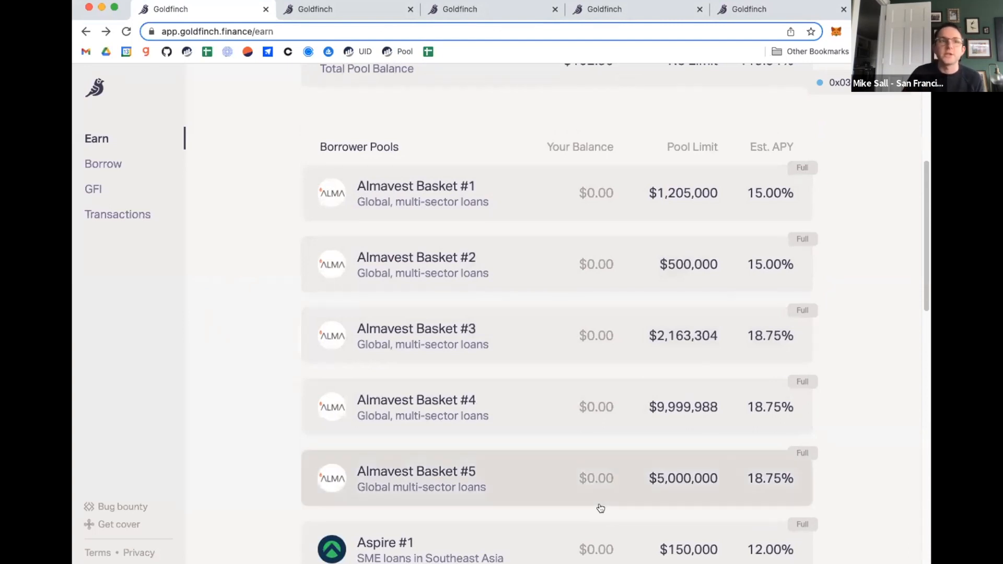
scroll(down, 3)
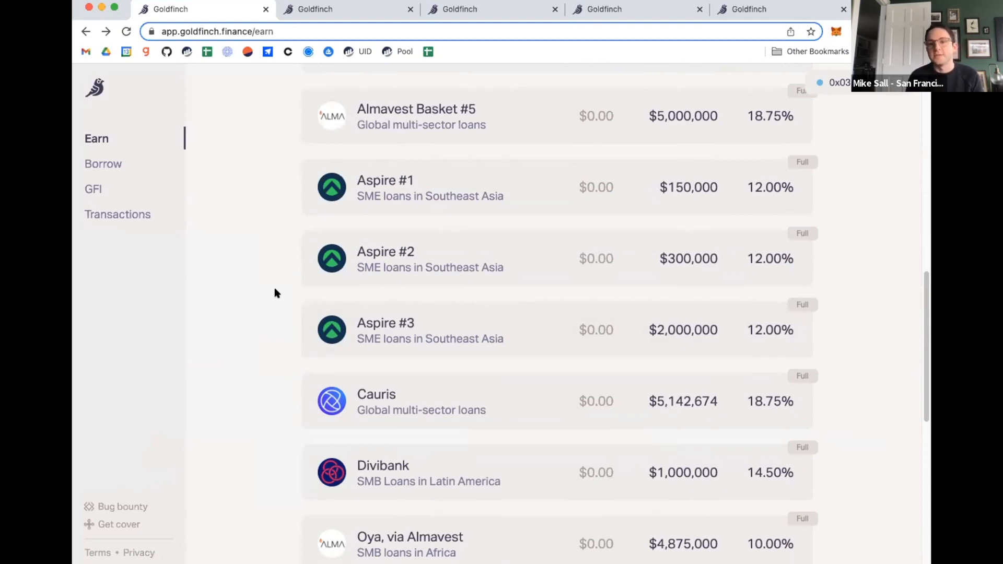
scroll(down, 3)
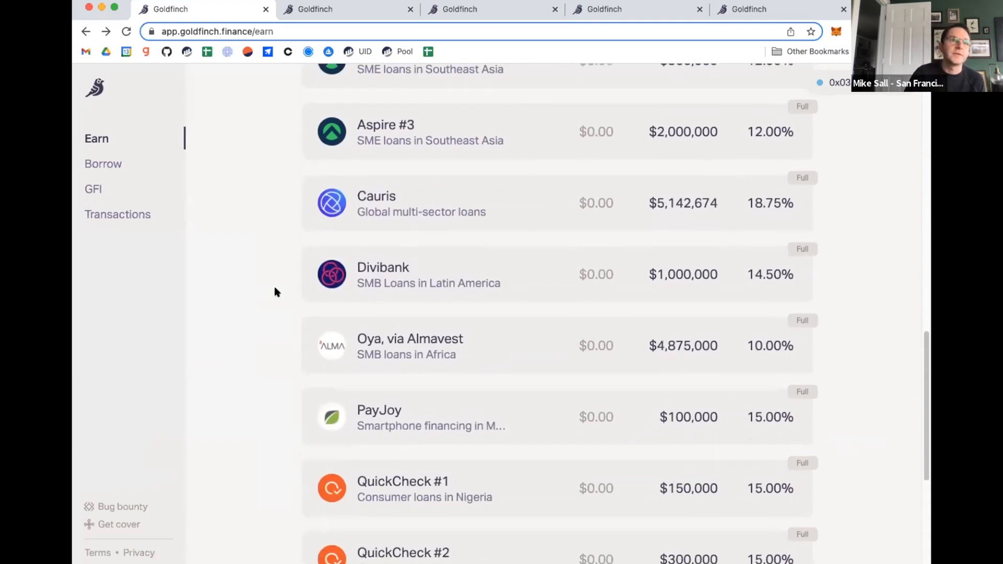
scroll(down, 3)
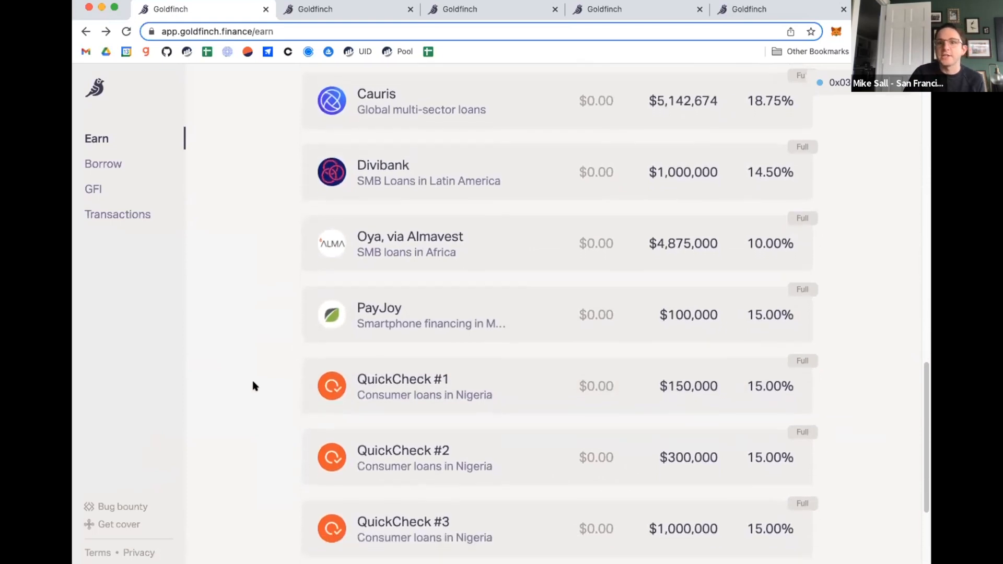
scroll(up, 3)
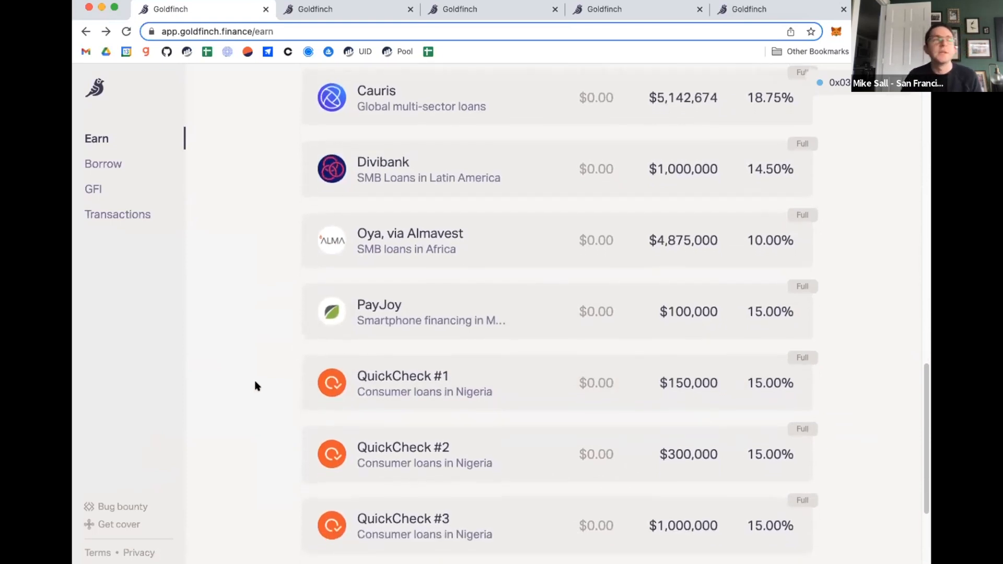
scroll(up, 3)
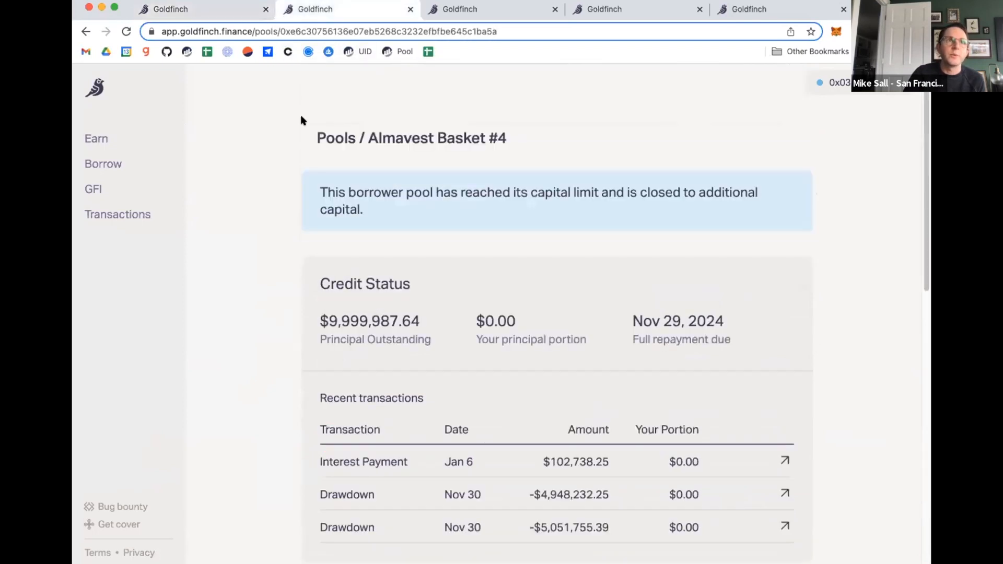
mouse_move(250, 182)
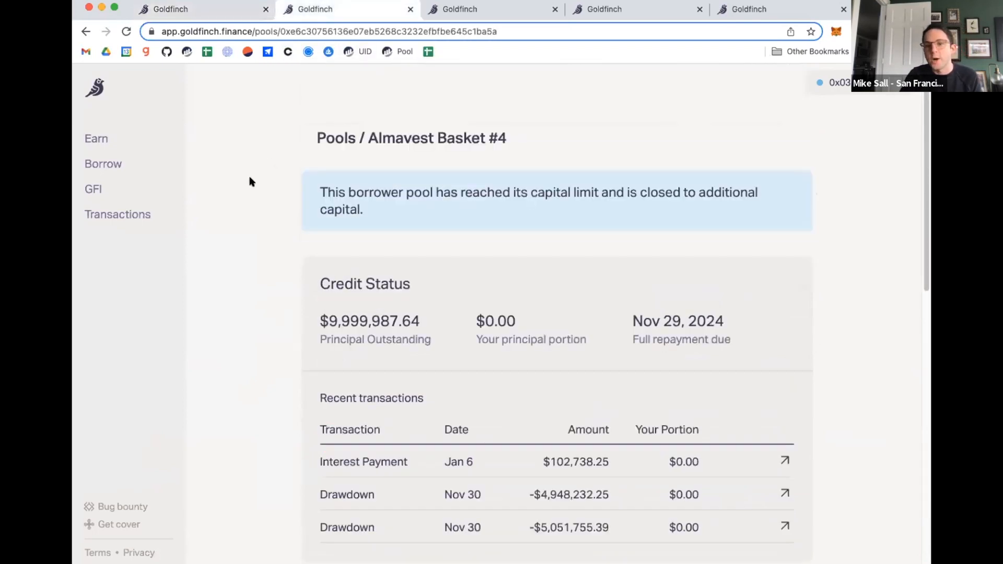
scroll(down, 3)
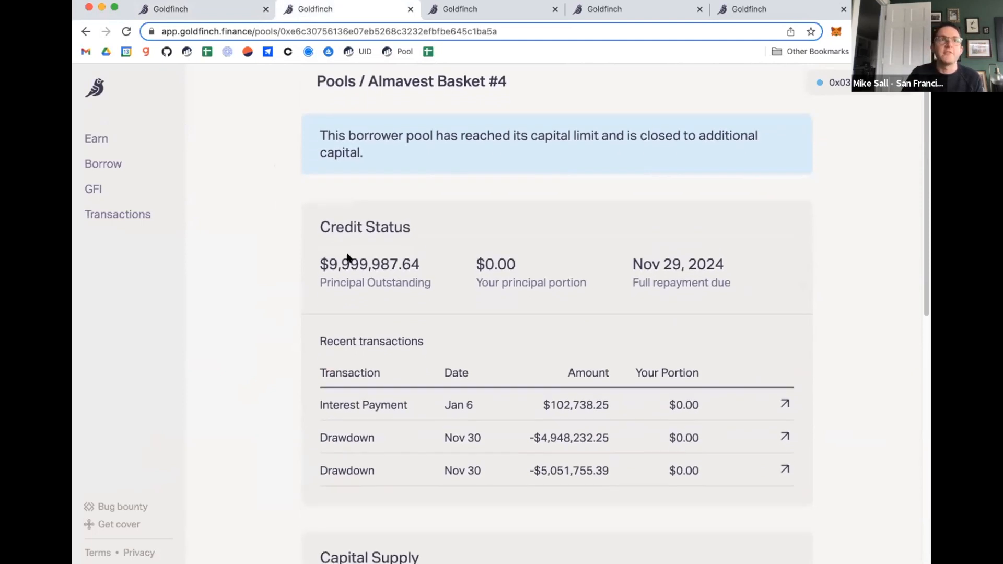
mouse_move(349, 262)
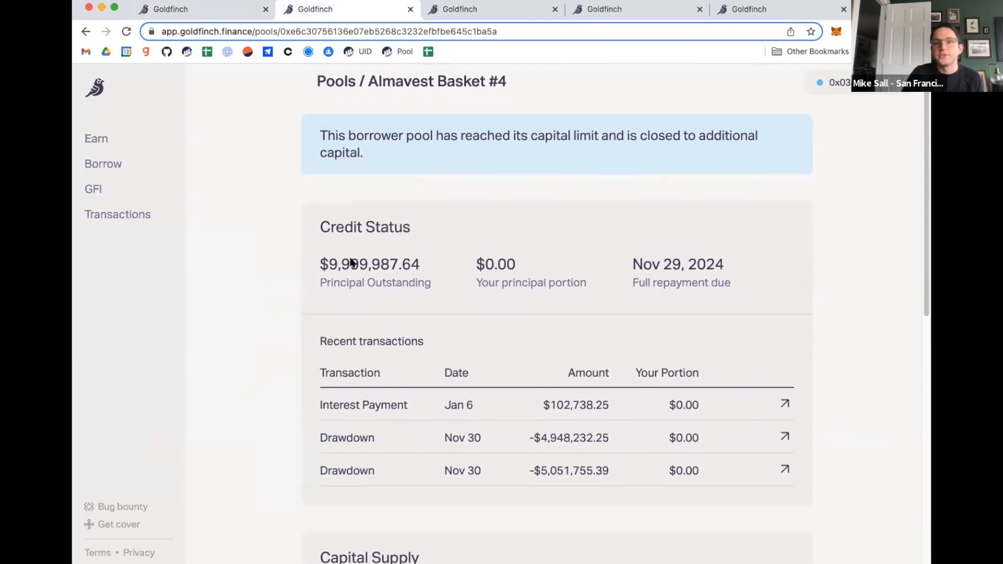
mouse_move(232, 233)
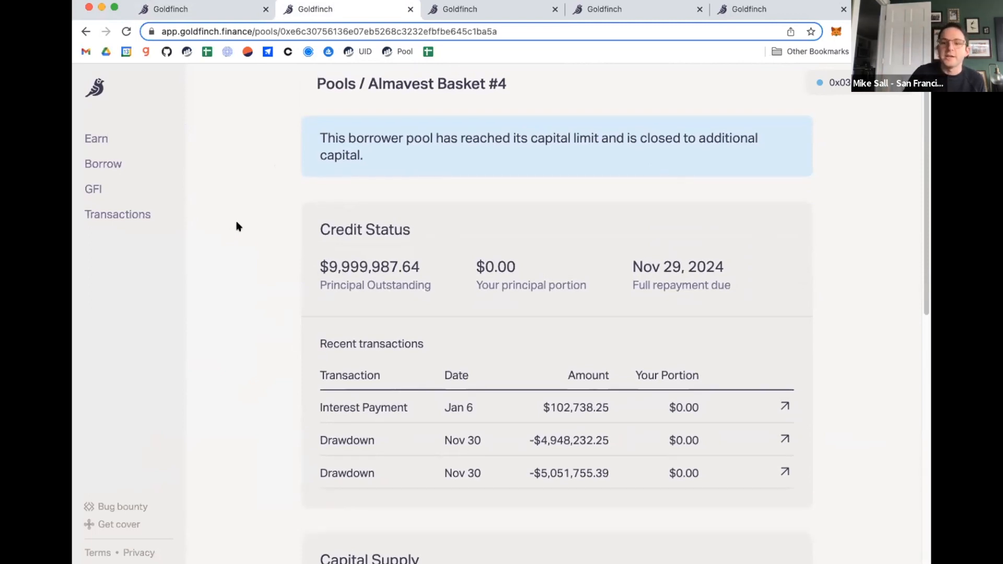
scroll(down, 3)
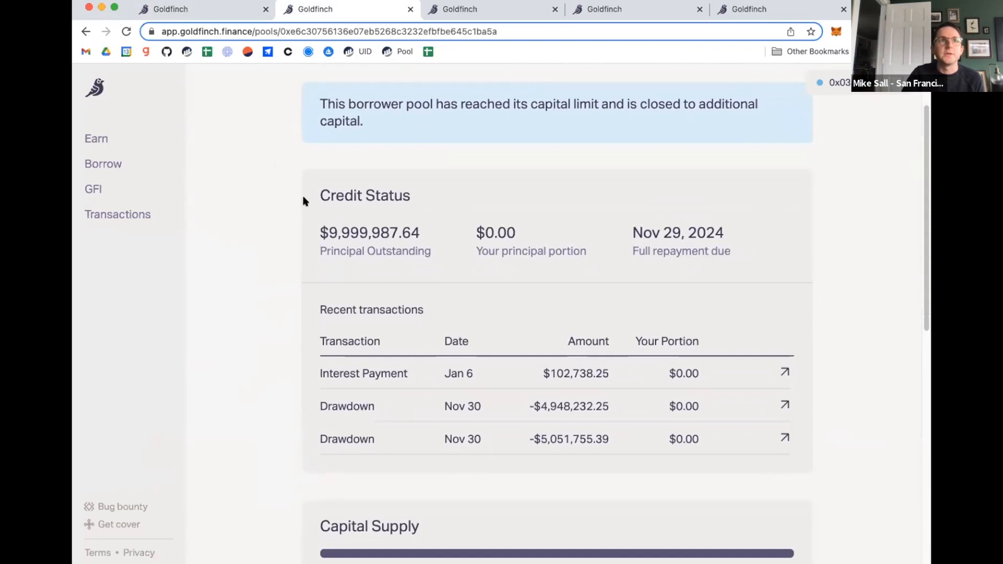
scroll(down, 3)
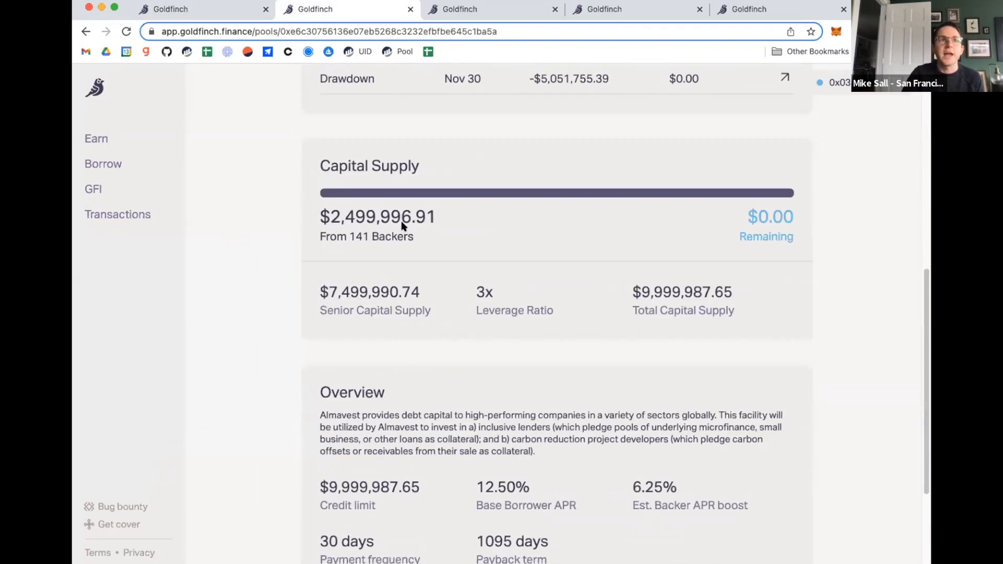
scroll(down, 3)
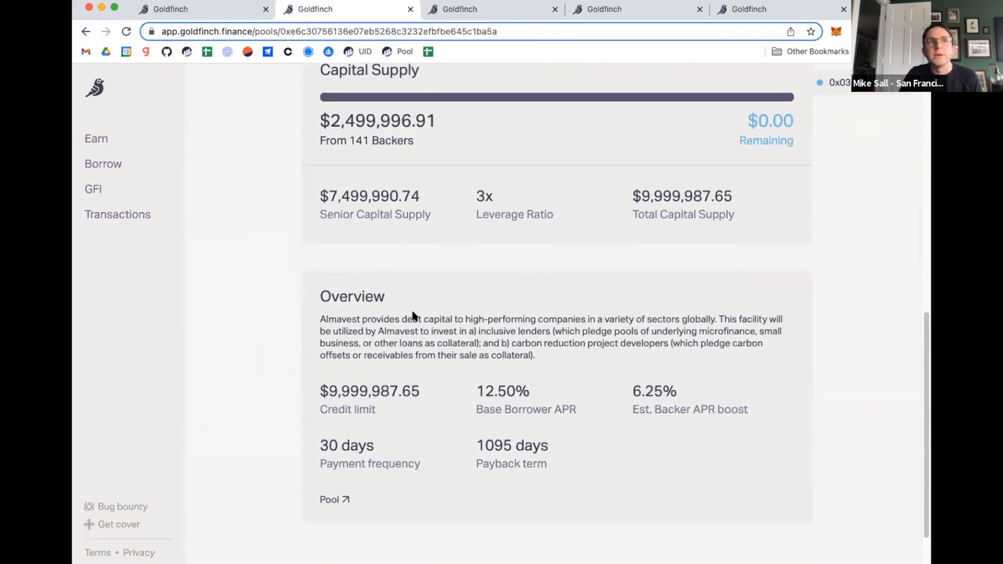
mouse_move(494, 385)
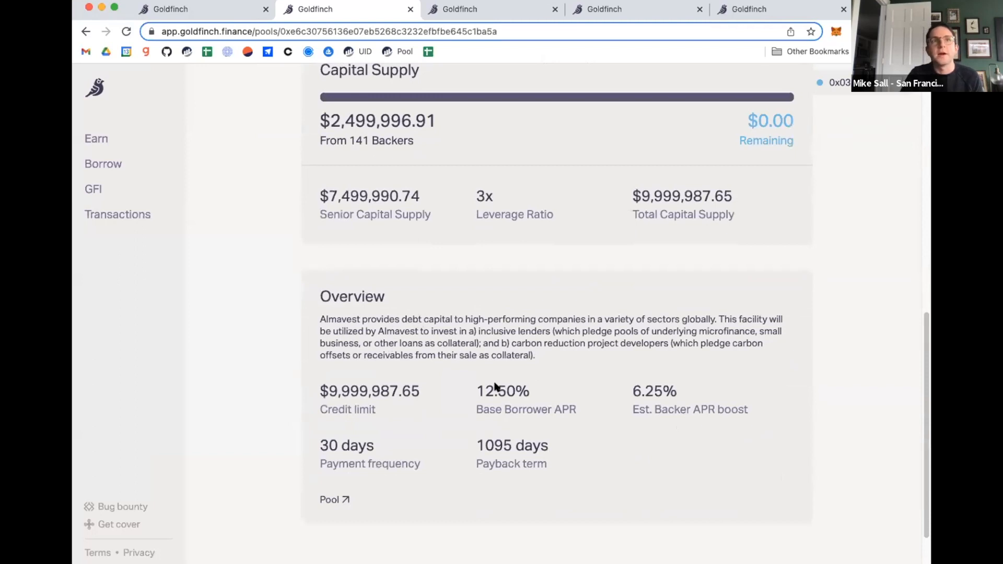
mouse_move(466, 409)
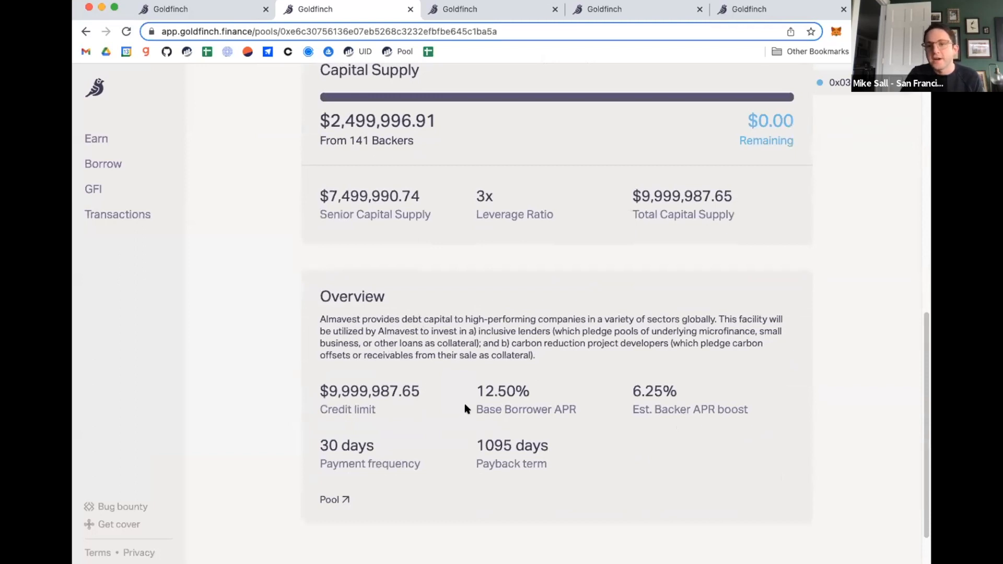
mouse_move(349, 349)
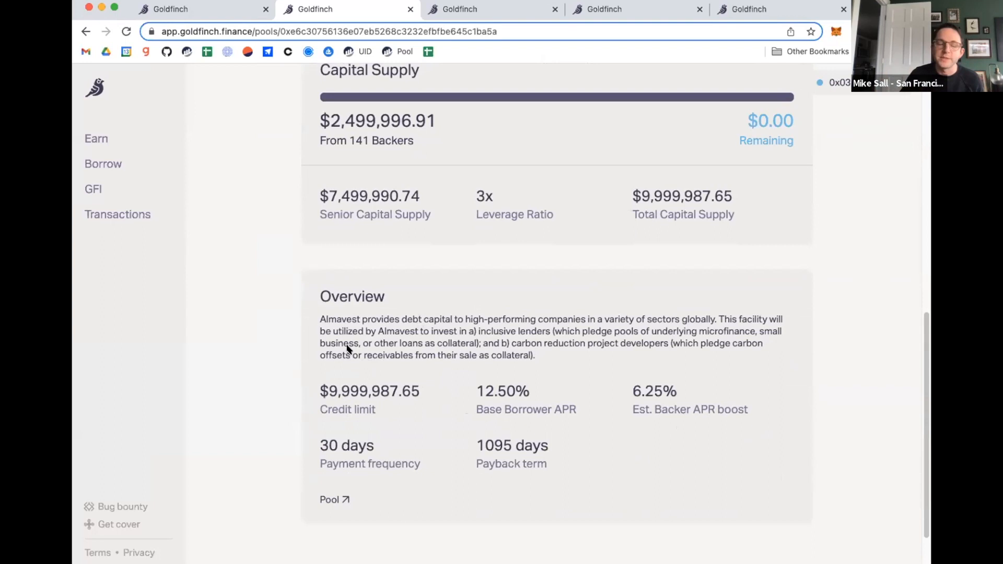
scroll(up, 3)
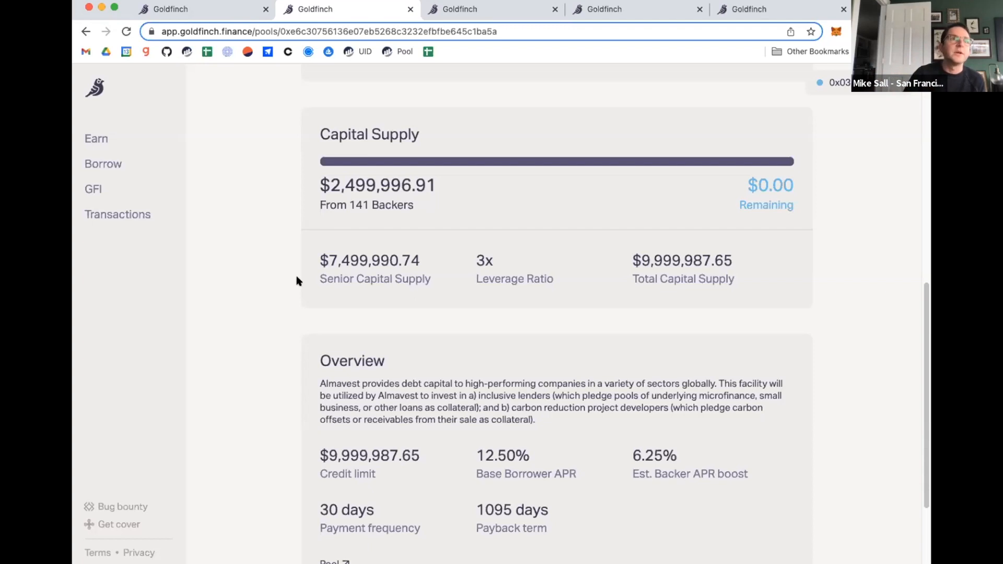
scroll(up, 3)
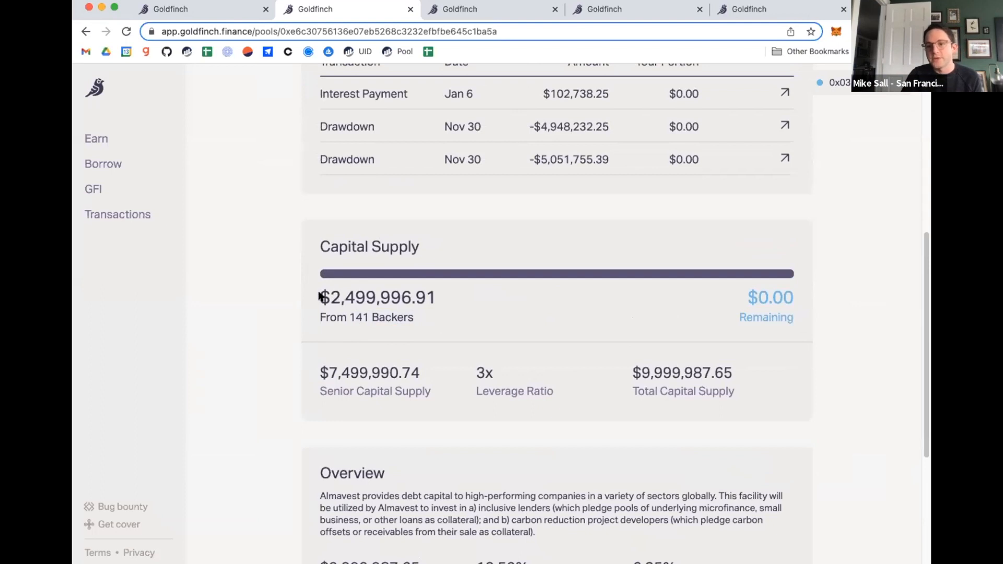
mouse_move(344, 322)
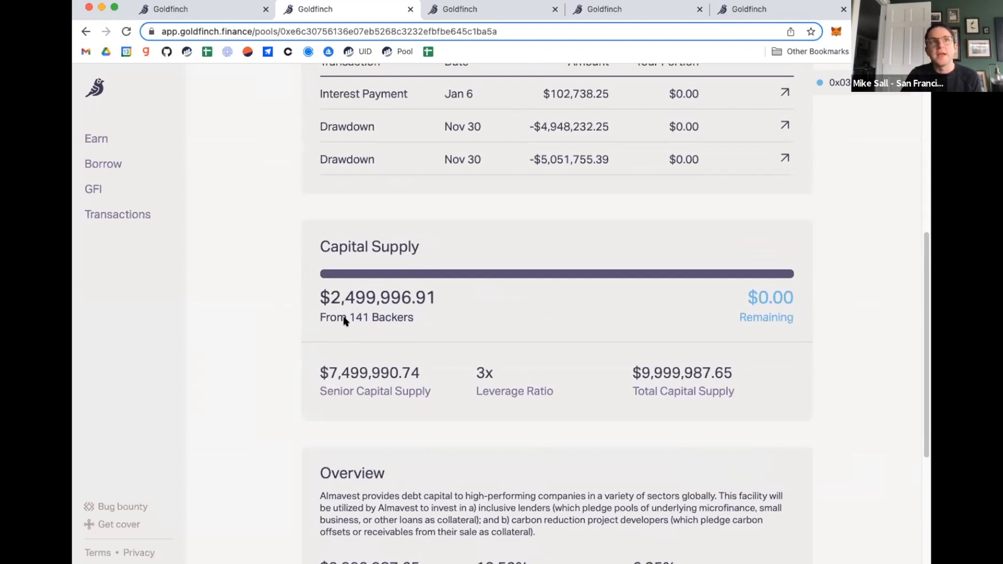
mouse_move(256, 314)
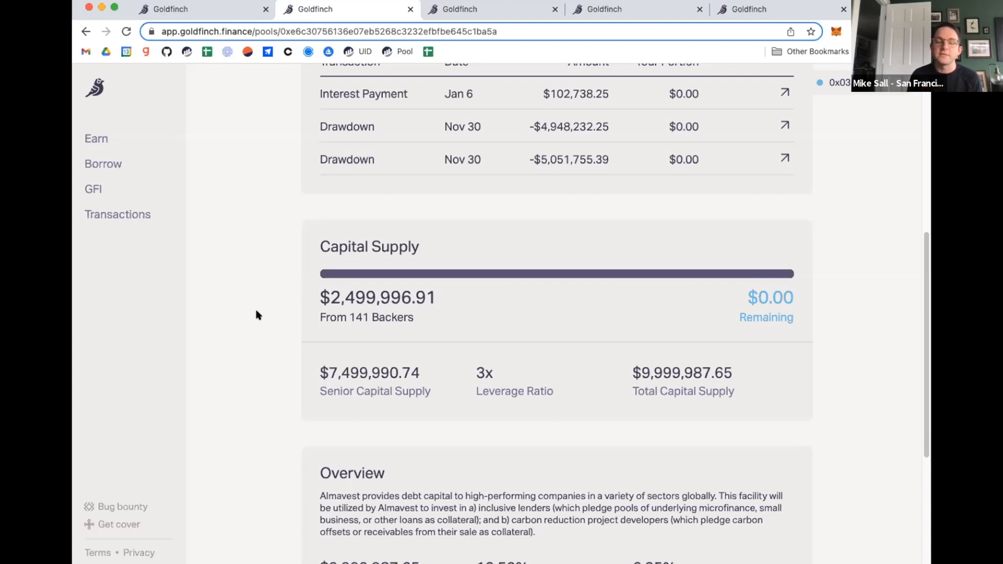
scroll(down, 3)
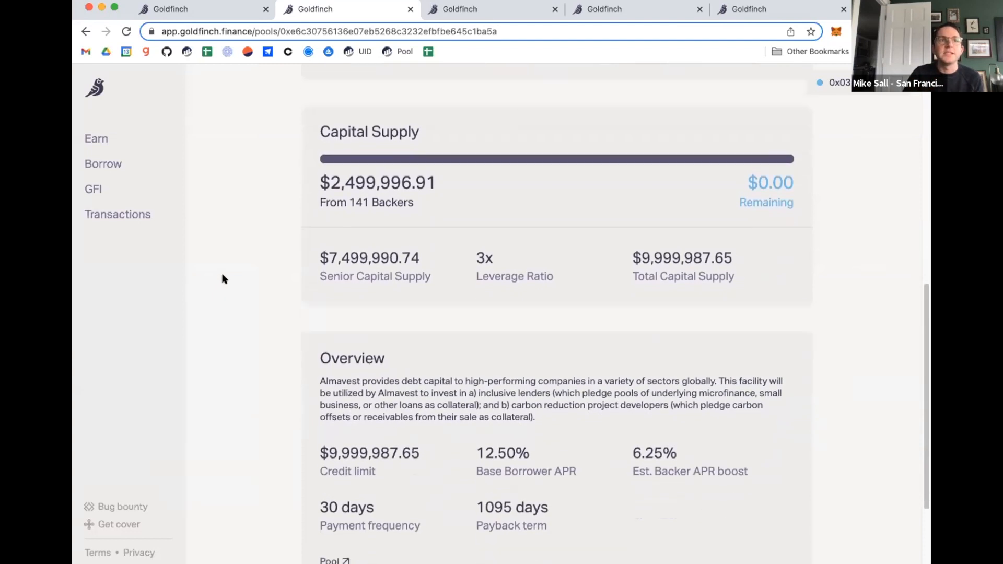
scroll(down, 3)
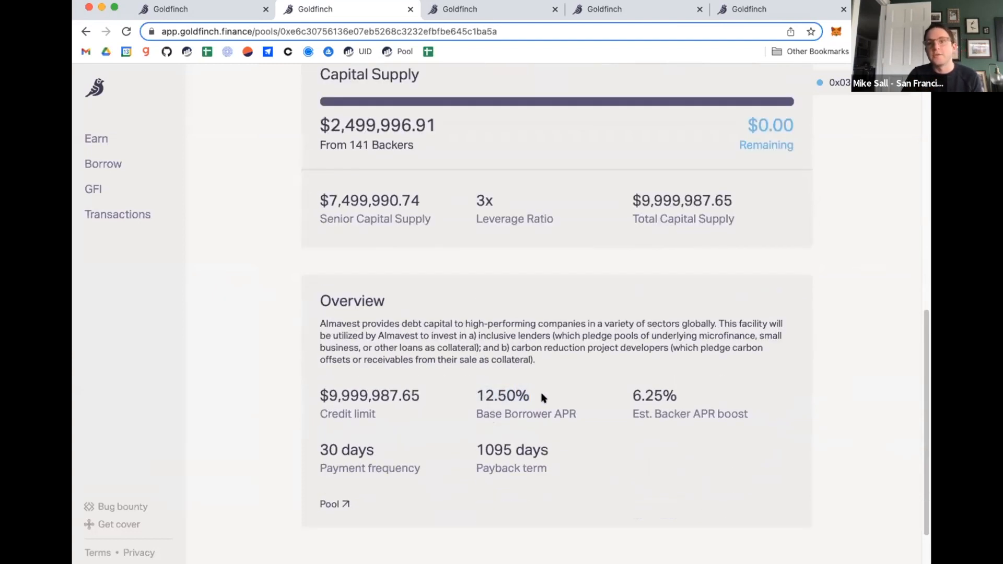
mouse_move(677, 427)
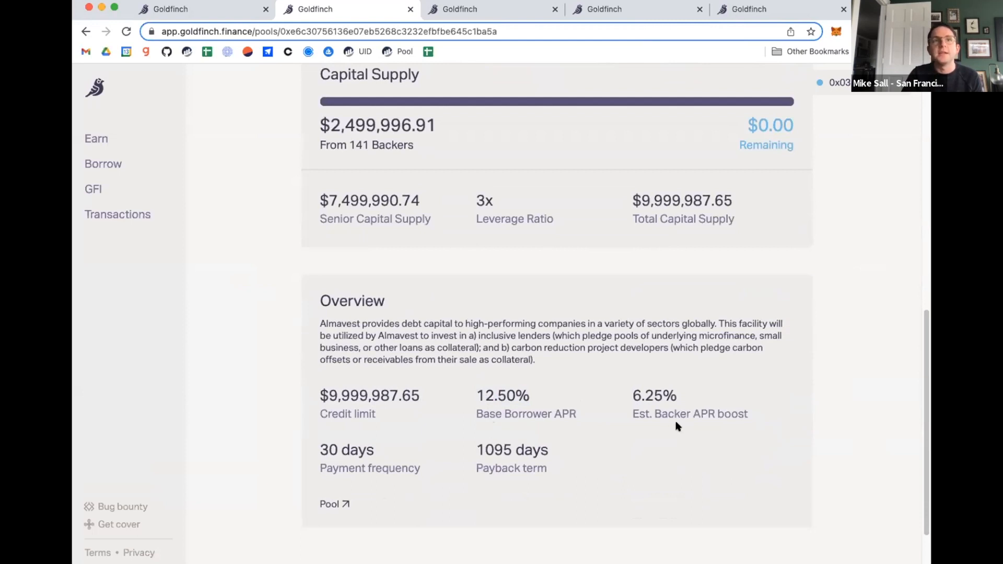
mouse_move(665, 428)
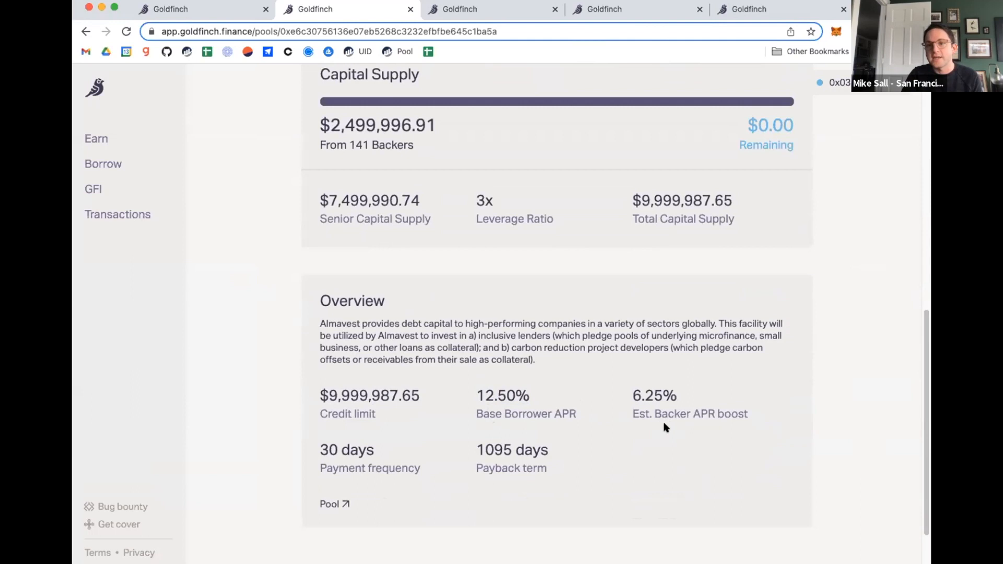
mouse_move(638, 421)
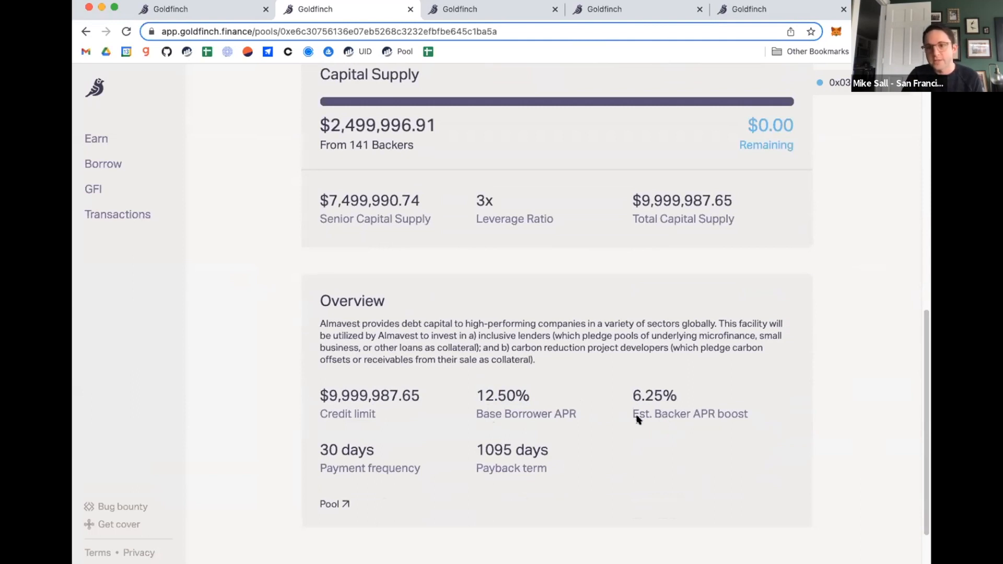
mouse_move(638, 416)
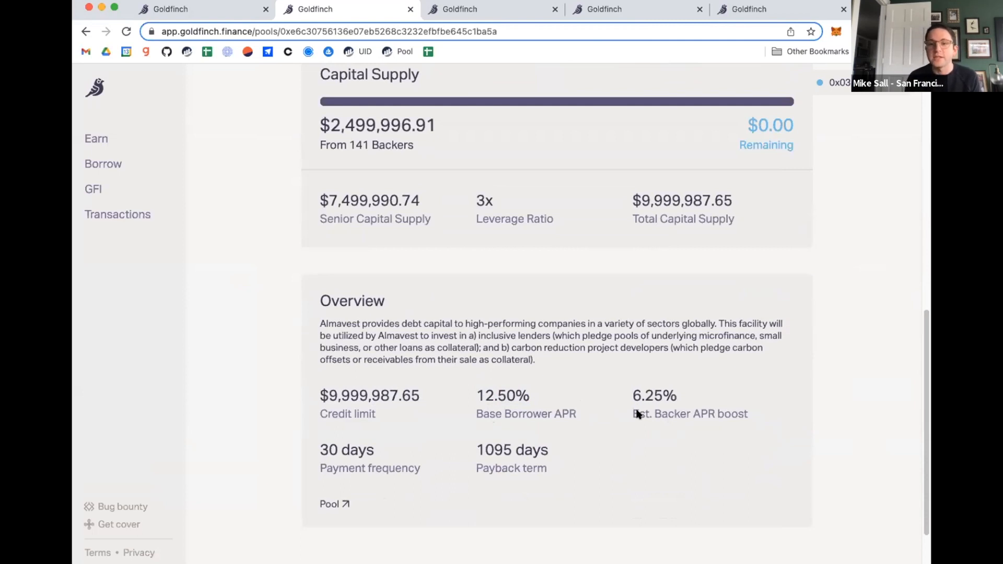
scroll(down, 3)
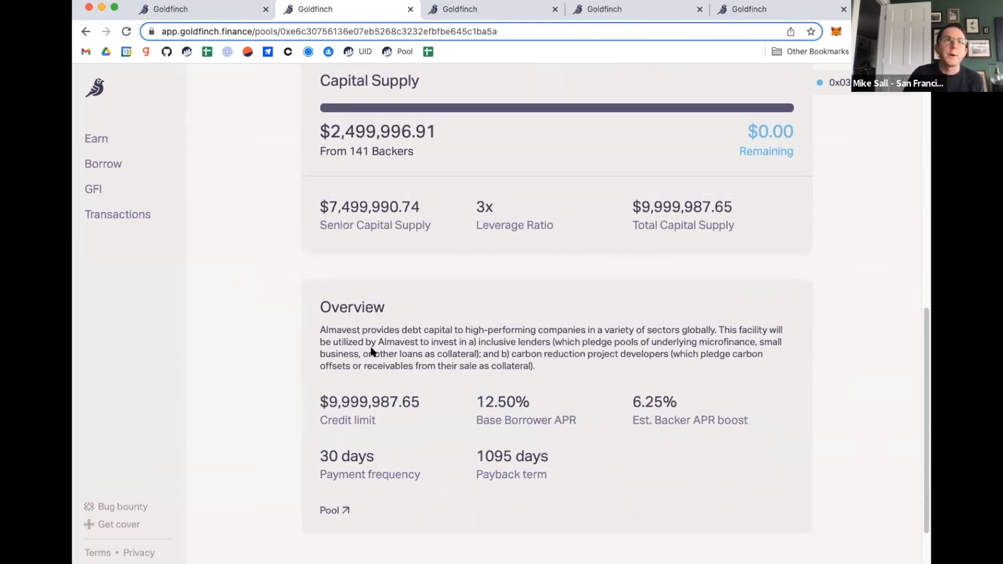
scroll(up, 3)
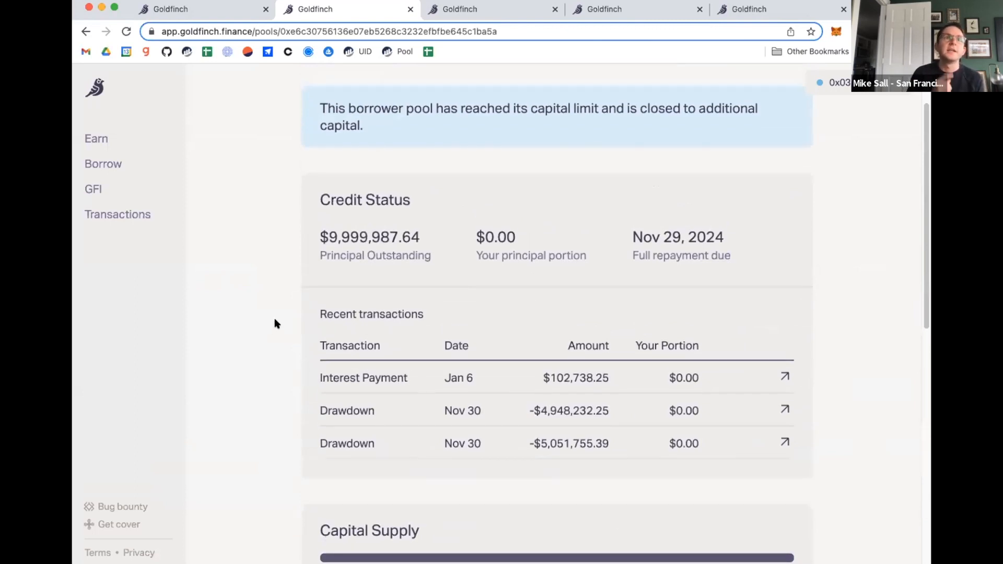
mouse_move(492, 415)
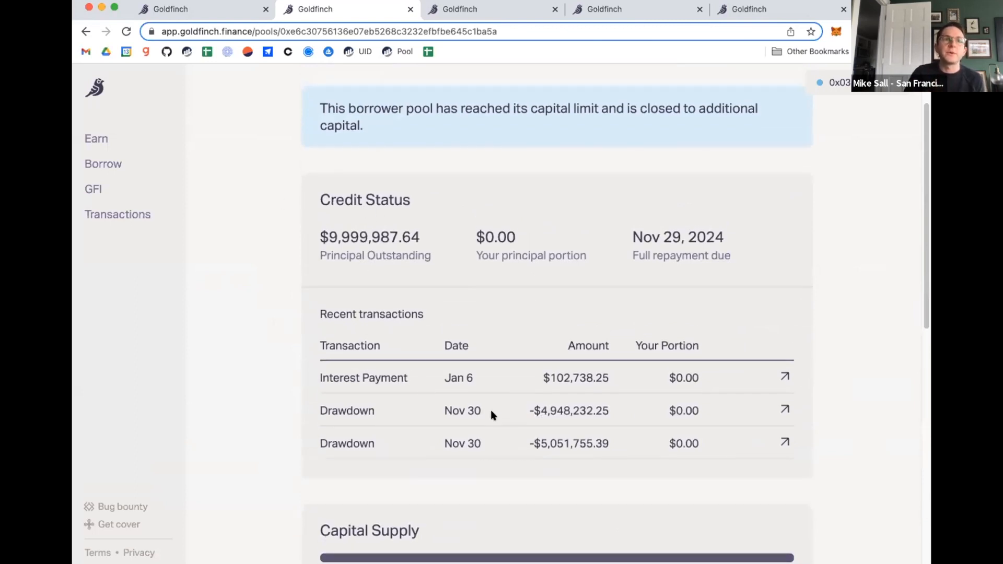
mouse_move(480, 443)
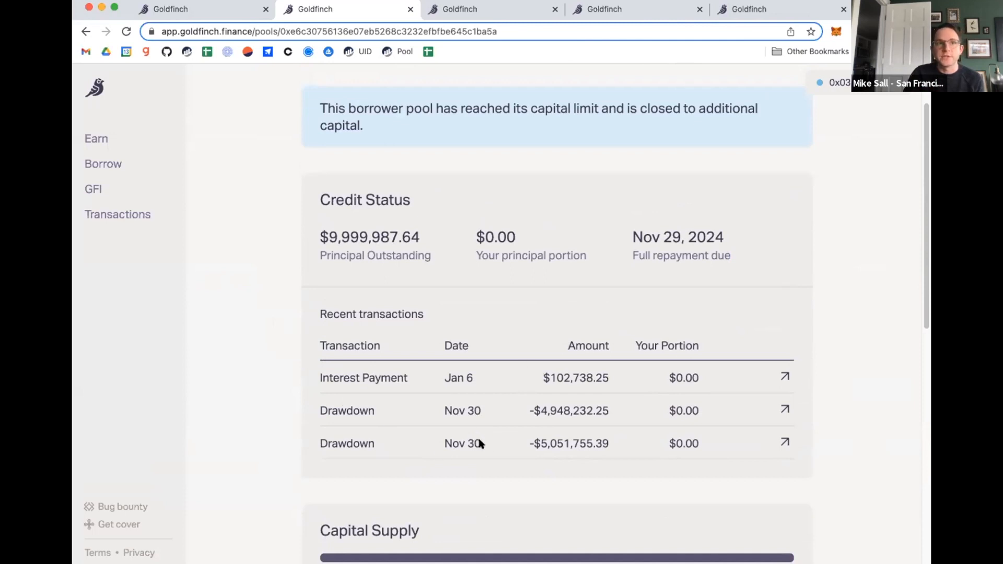
mouse_move(580, 441)
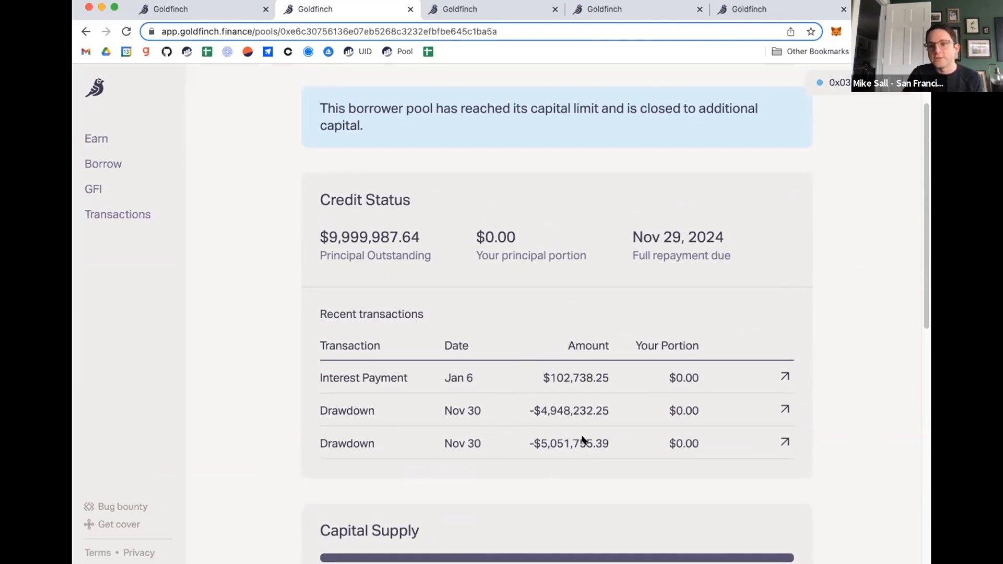
mouse_move(483, 386)
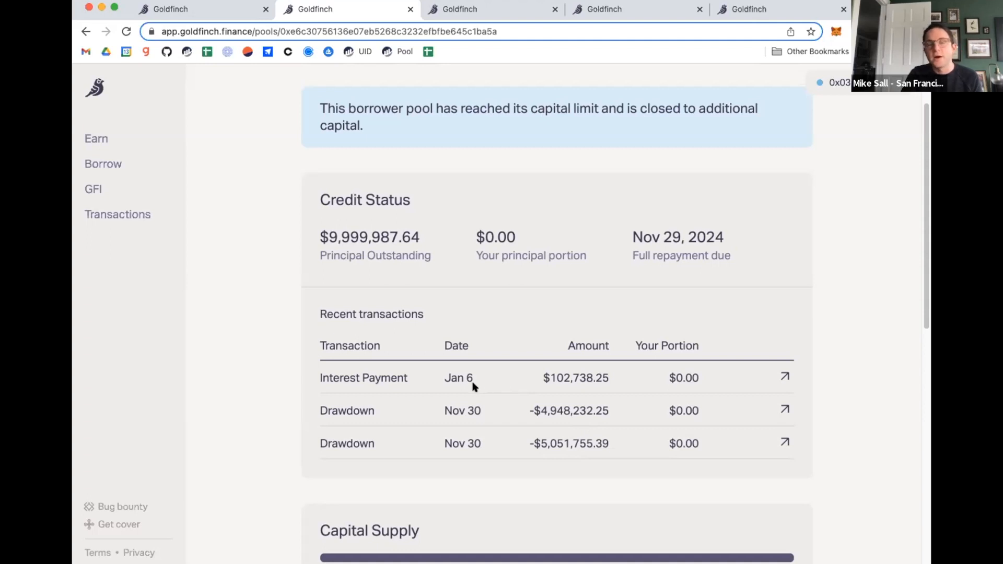
mouse_move(476, 423)
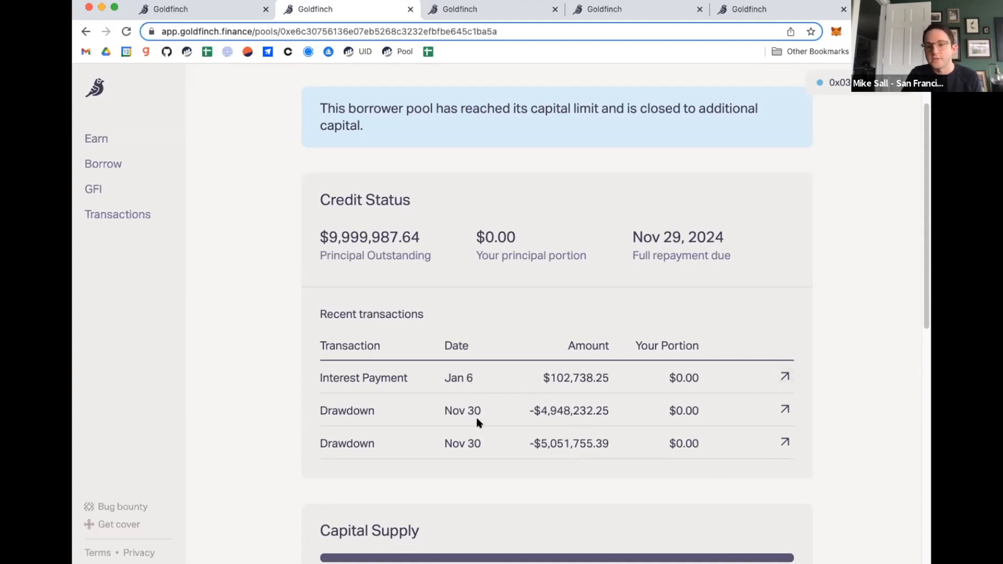
mouse_move(470, 356)
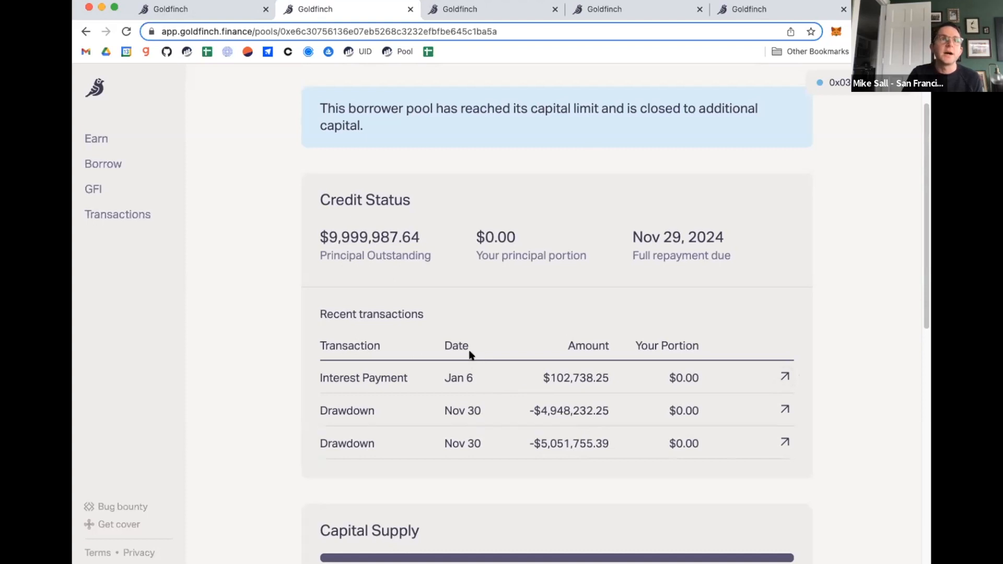
mouse_move(462, 338)
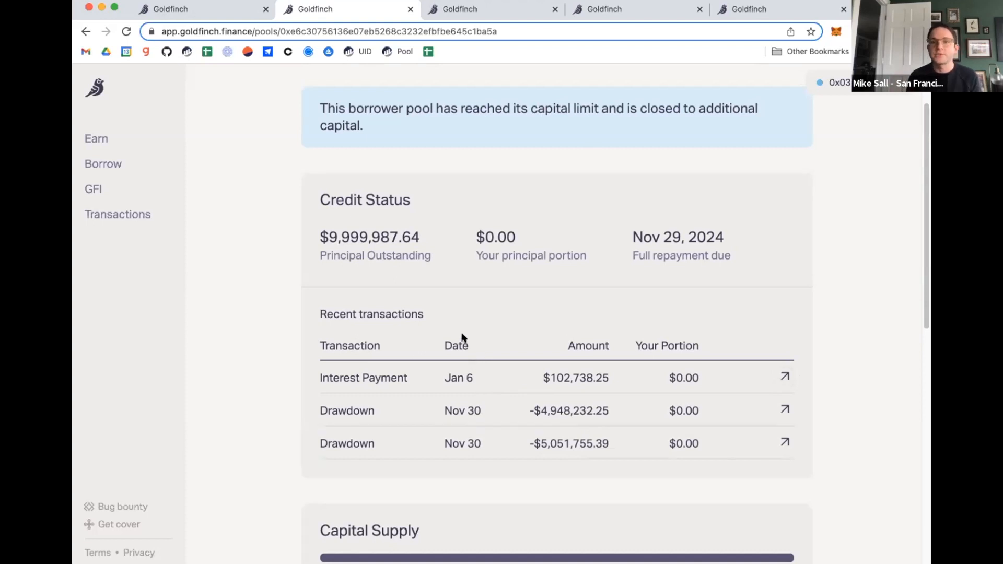
mouse_move(470, 327)
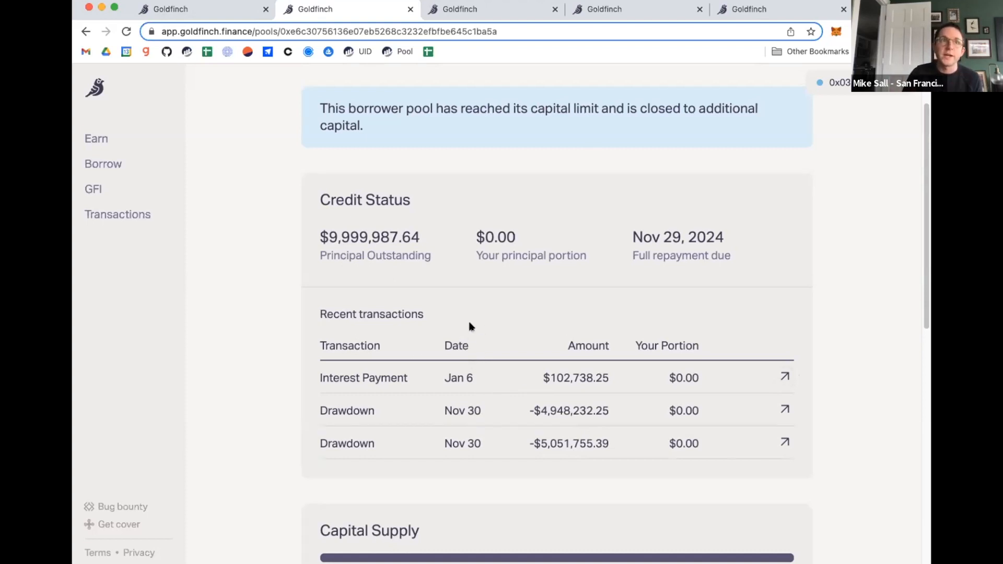
mouse_move(294, 329)
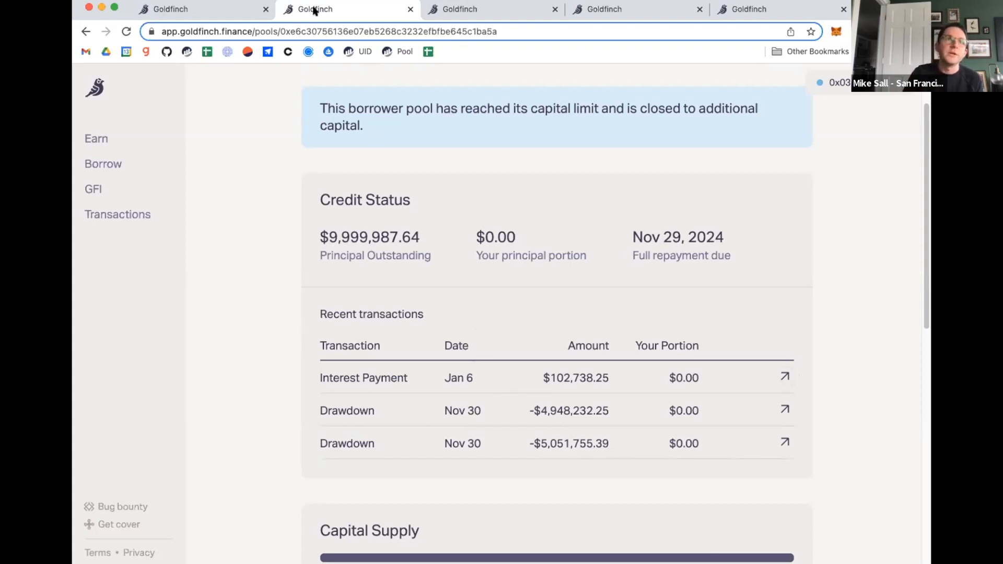
Return to the Senior Pool page showing the $102.90 portfolio balance and $62,807,104.69 pool total
click(96, 138)
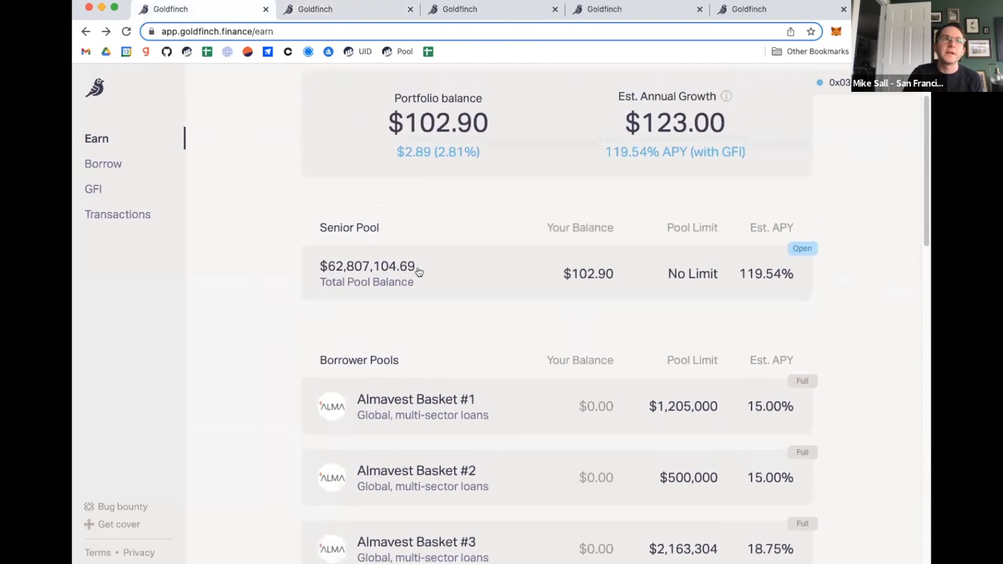
scroll(up, 3)
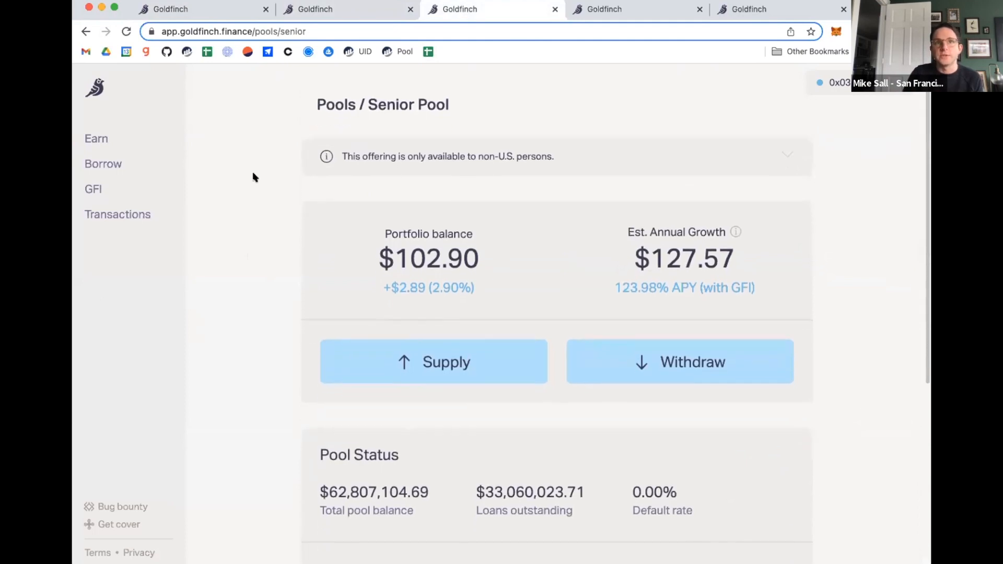
scroll(up, 3)
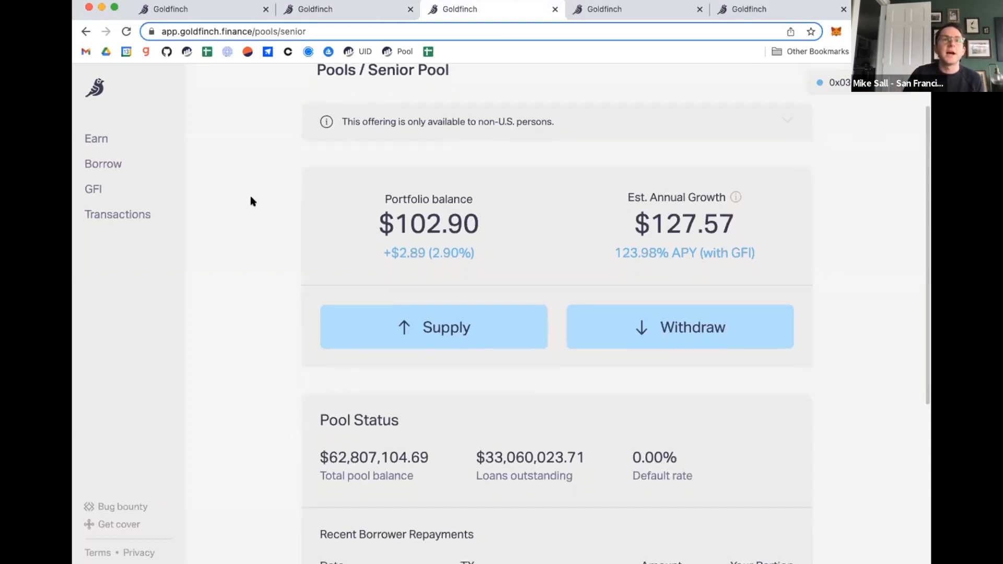
scroll(down, 3)
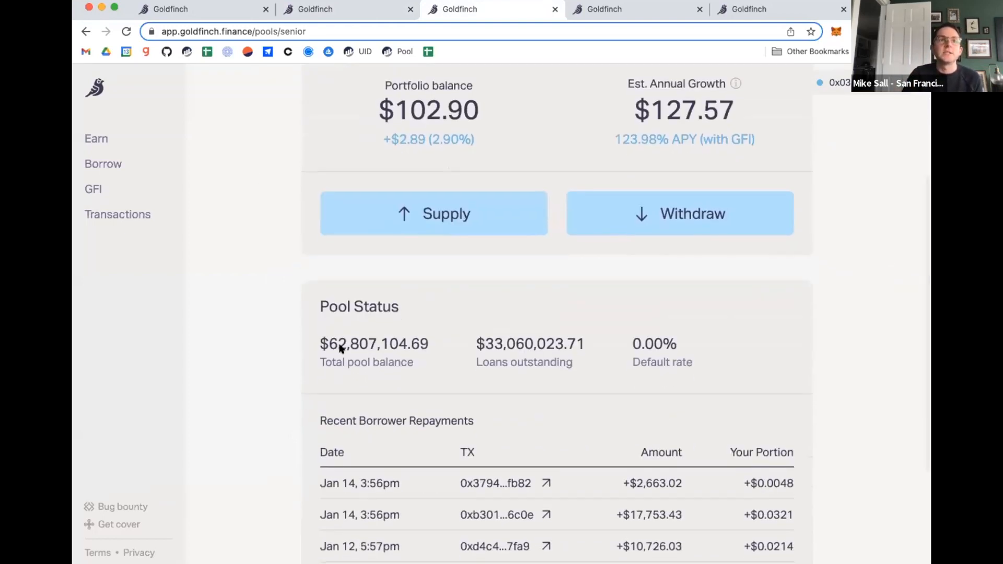
mouse_move(514, 349)
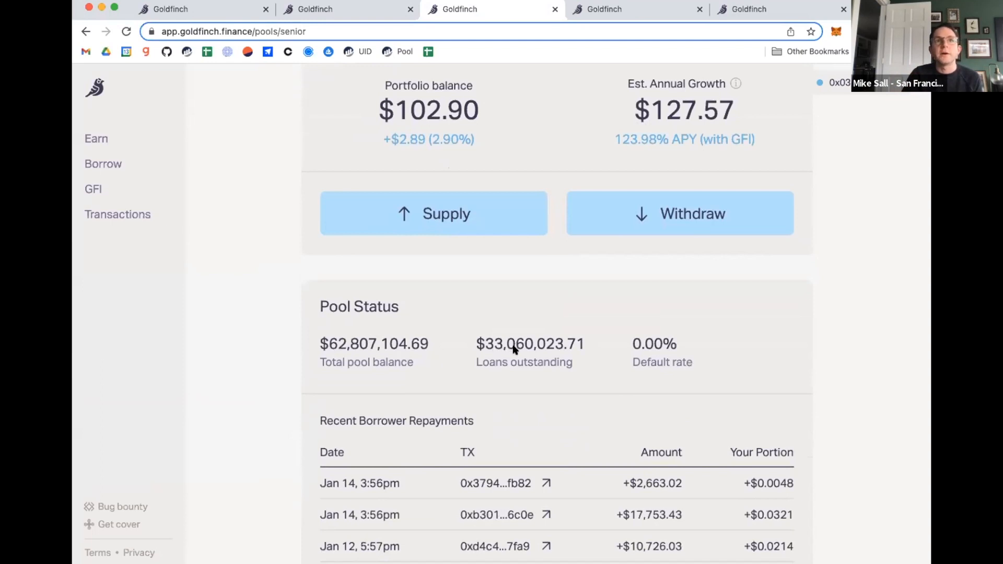
scroll(up, 3)
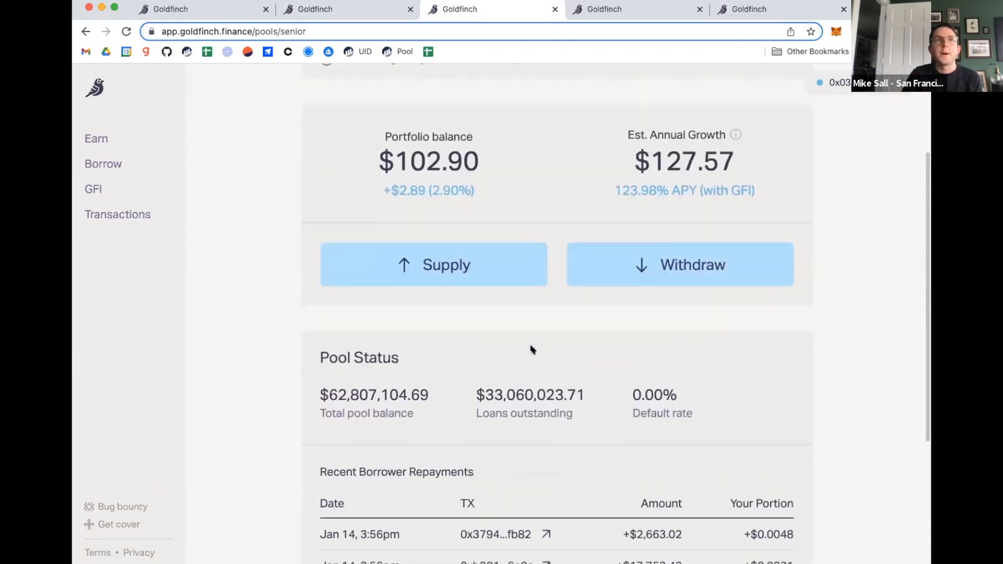
scroll(up, 3)
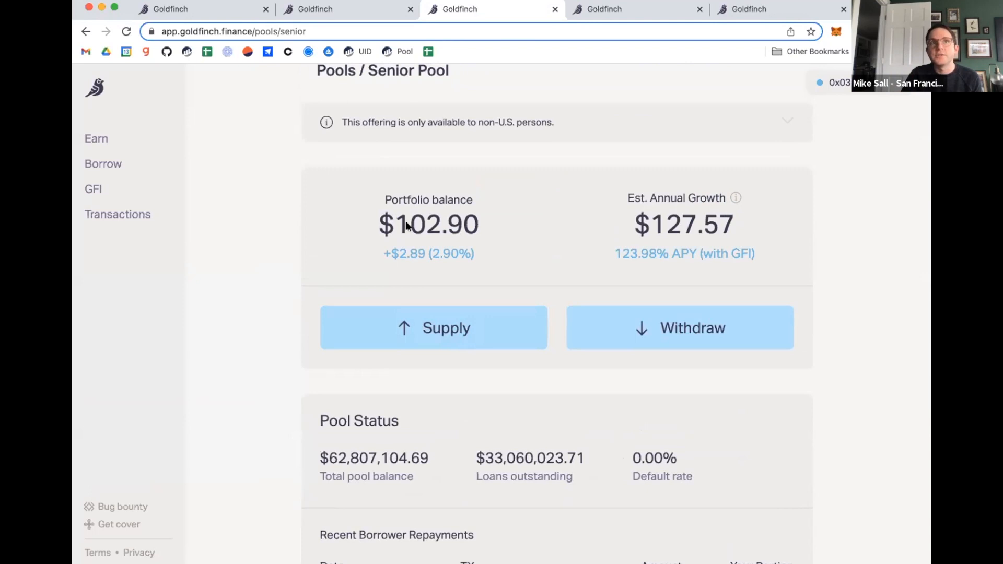
scroll(down, 3)
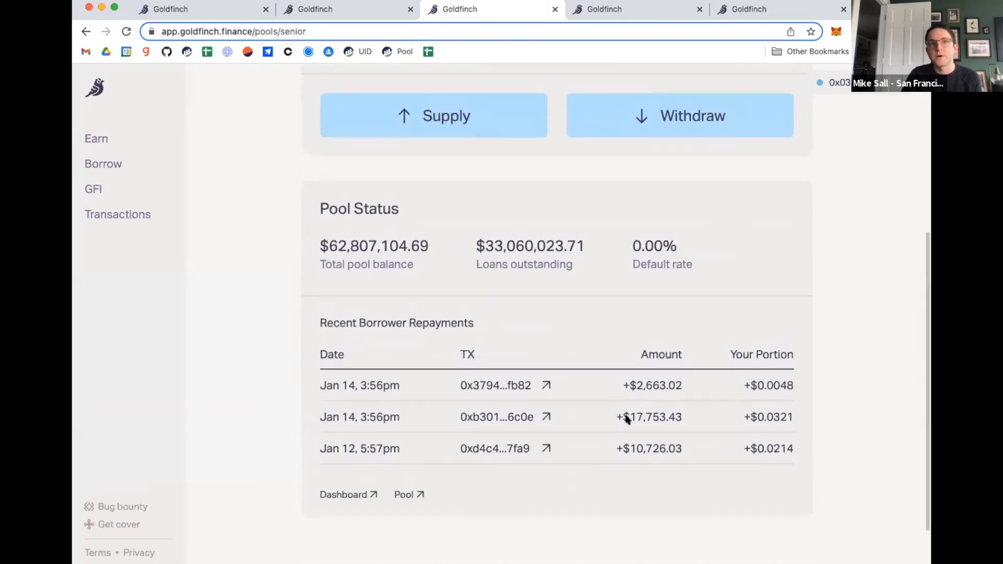
mouse_move(784, 433)
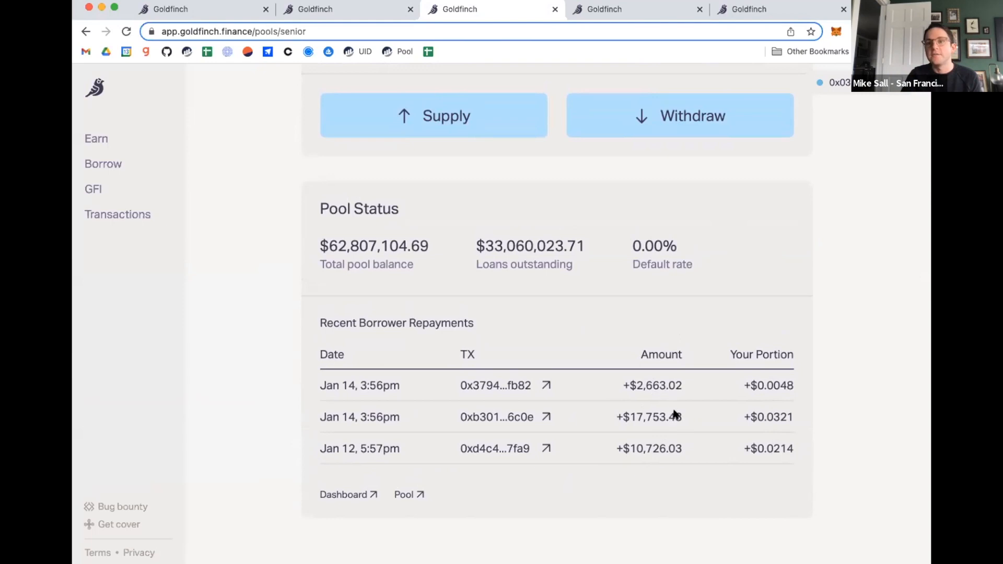
scroll(up, 3)
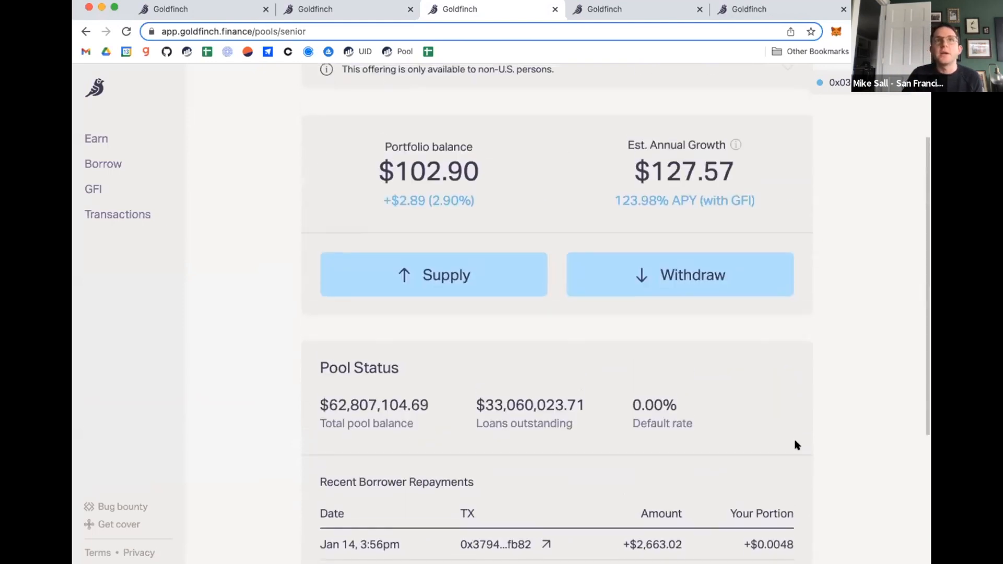
scroll(up, 3)
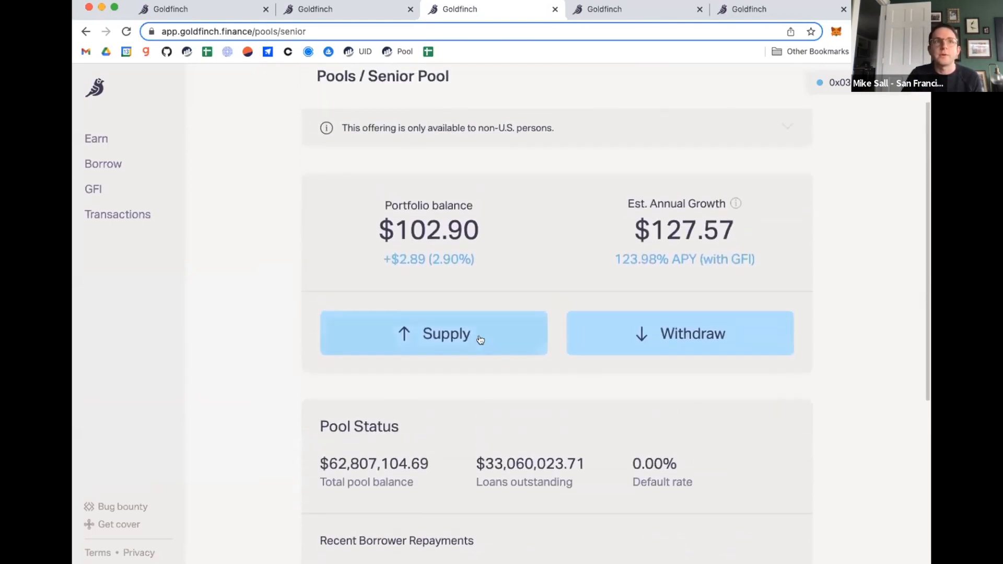
Start a senior pool supply of $100 with staking and the Senior Pool Agreement both accepted
click(433, 333)
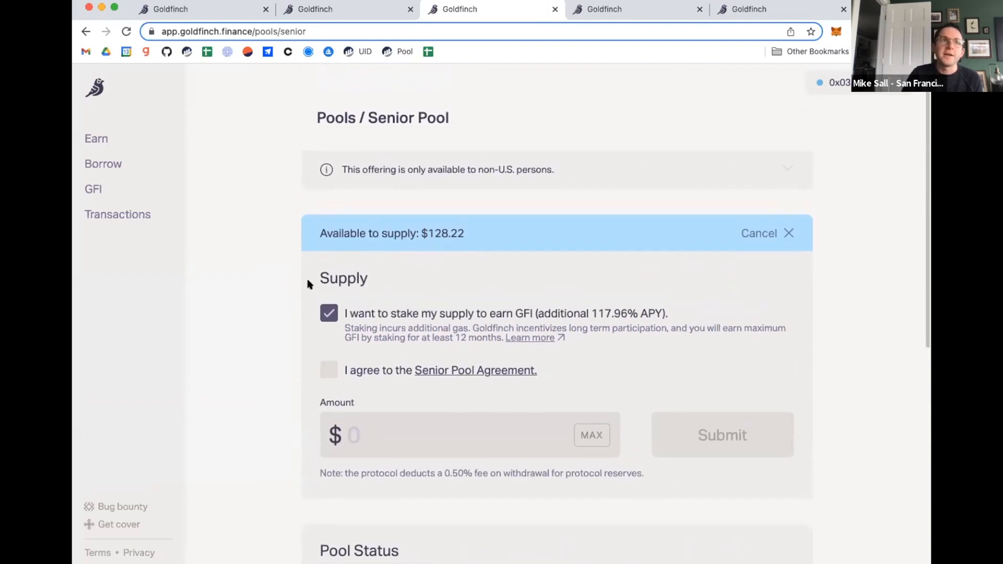
scroll(down, 3)
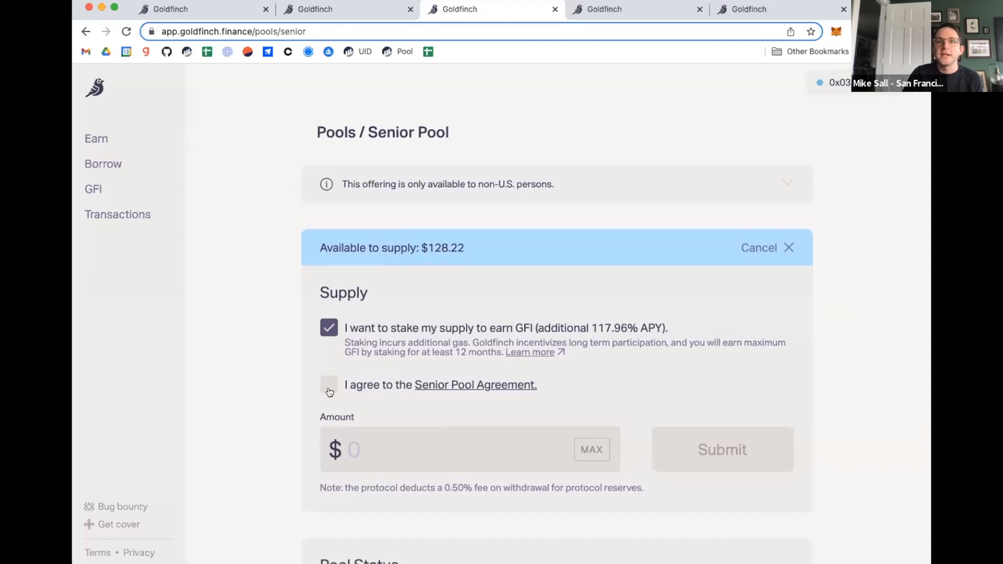
click(328, 384)
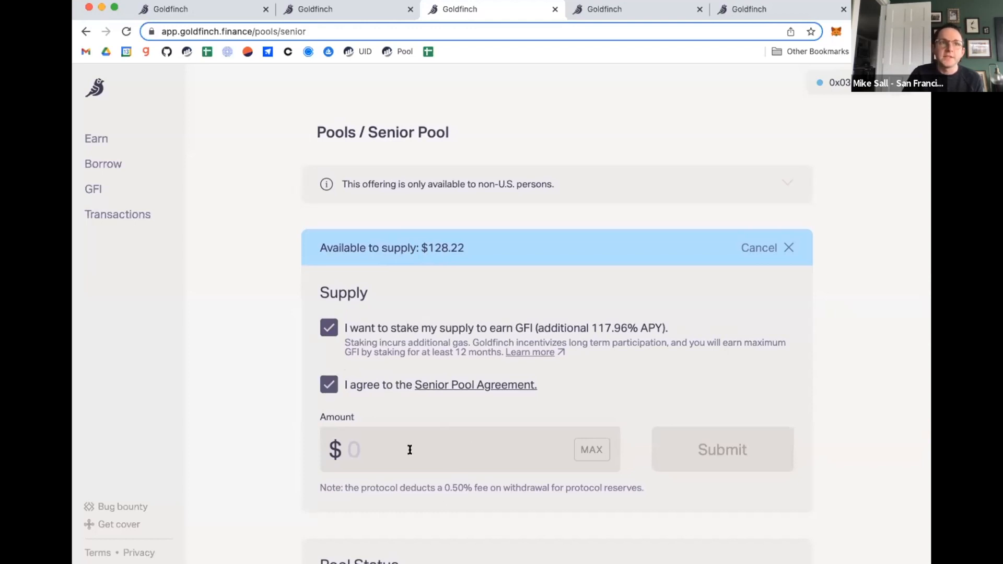
text(100)
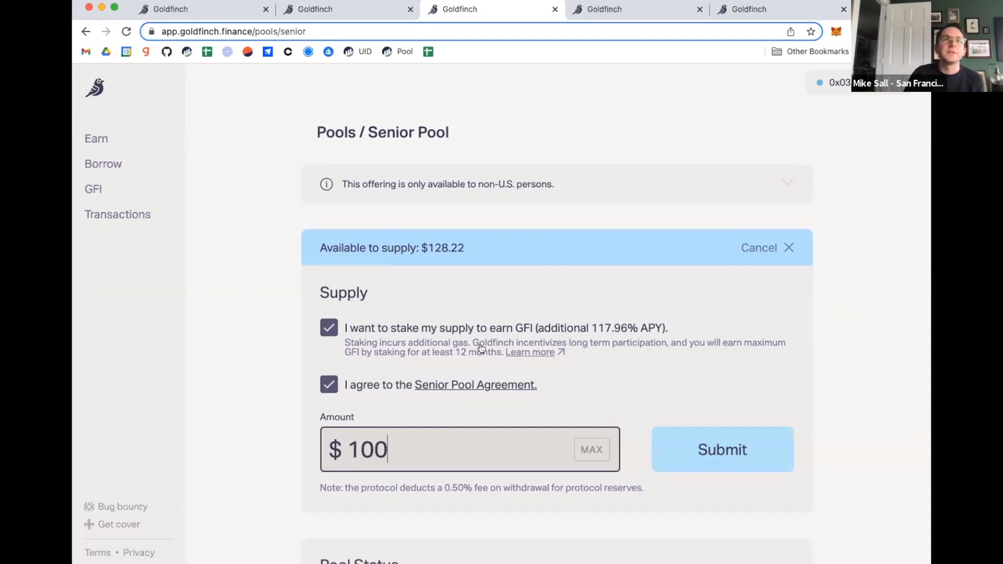
mouse_move(578, 334)
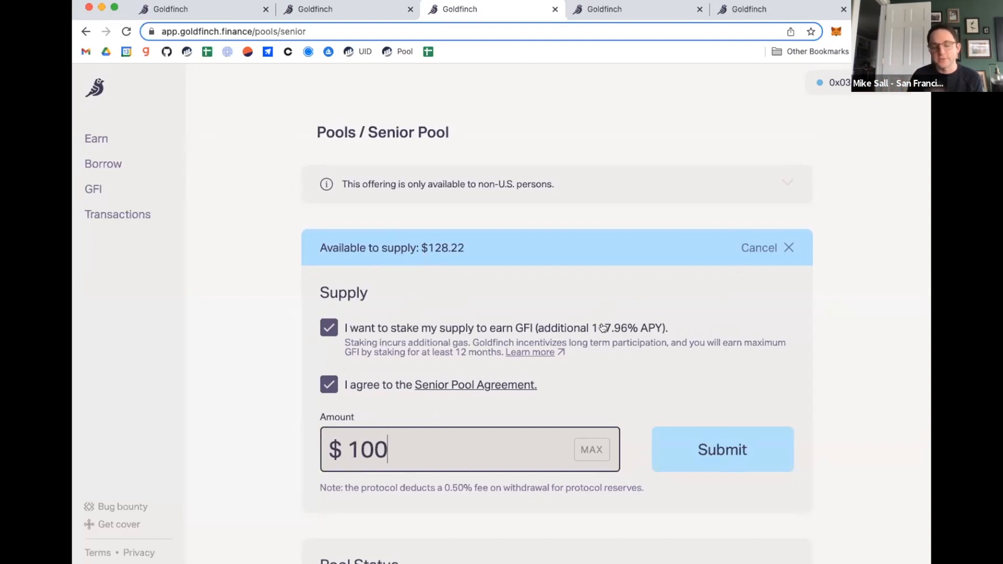
mouse_move(696, 298)
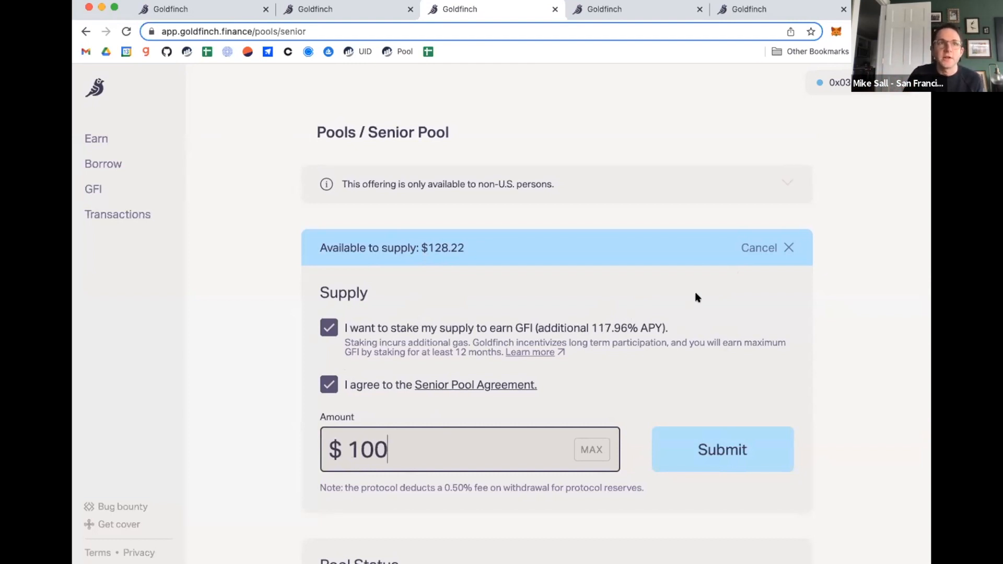
mouse_move(759, 252)
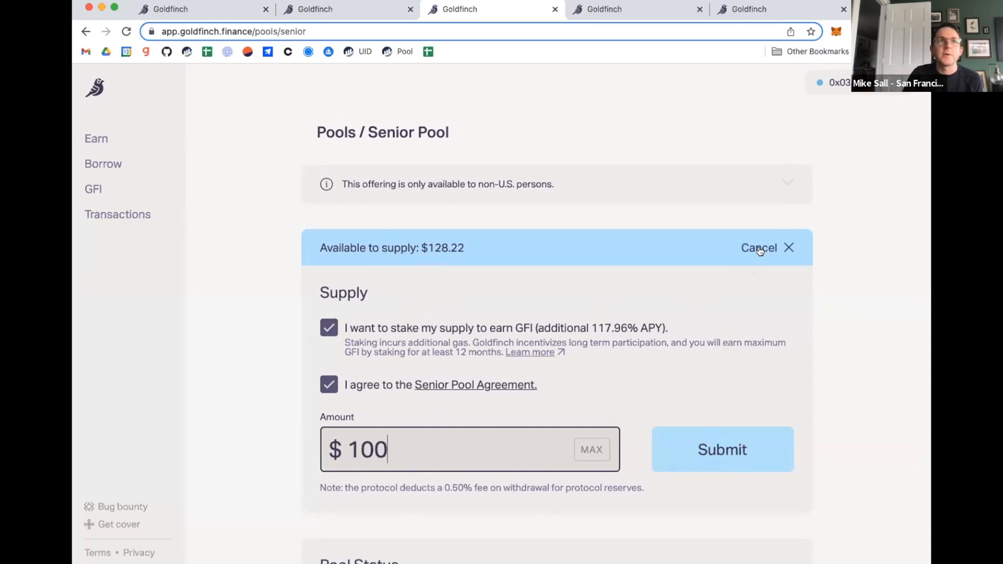
Cancel the supply form unsubmitted, returning to the Senior Pool overview and APY breakdown
click(759, 247)
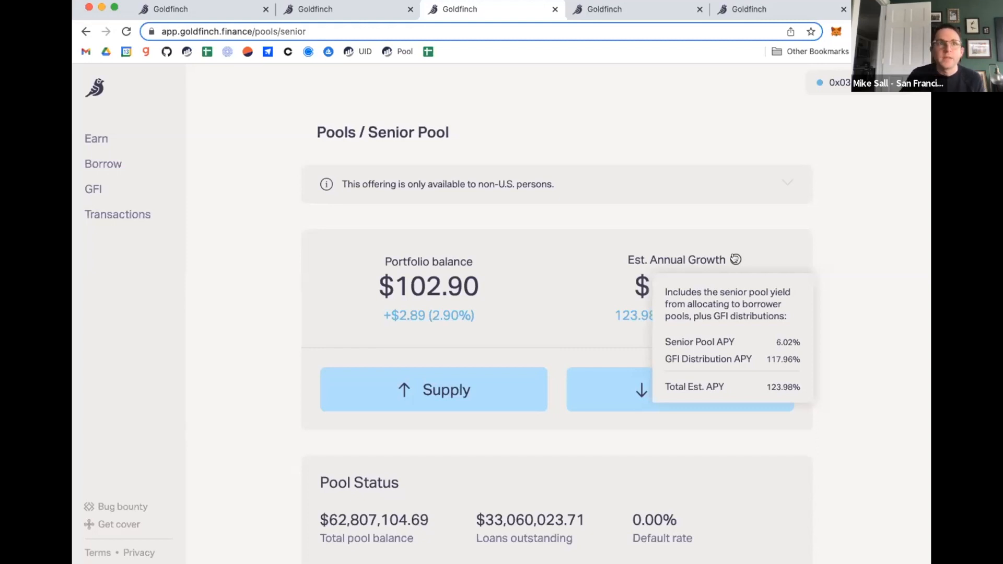
mouse_move(691, 397)
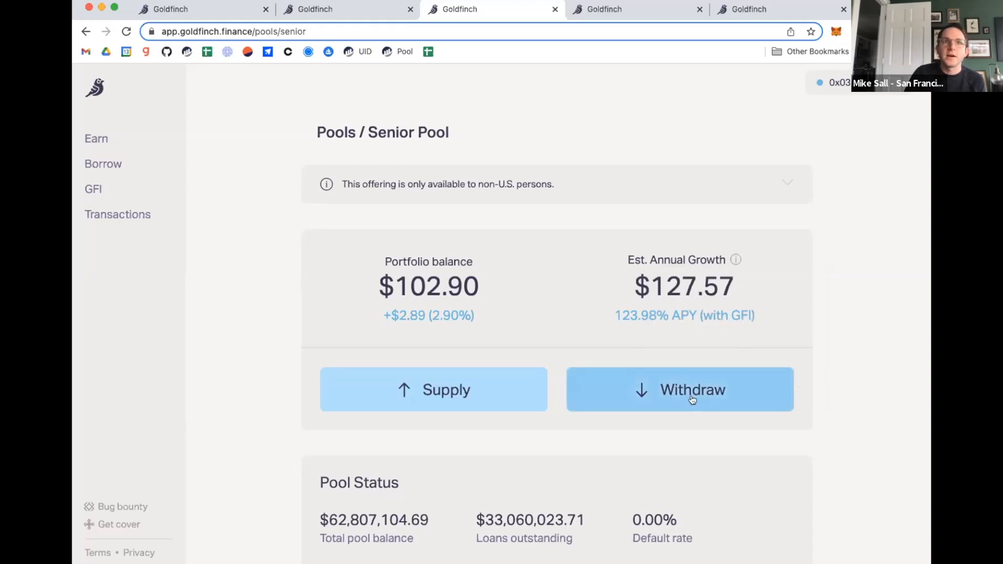
Start a $100 senior pool withdrawal, then abandon it and move to the borrower credit line page
click(679, 389)
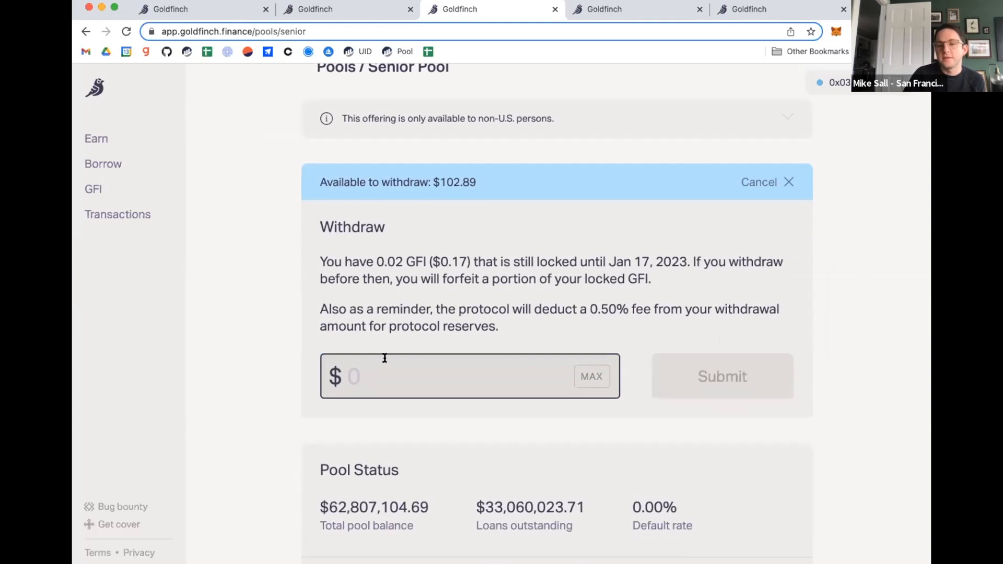
text(1)
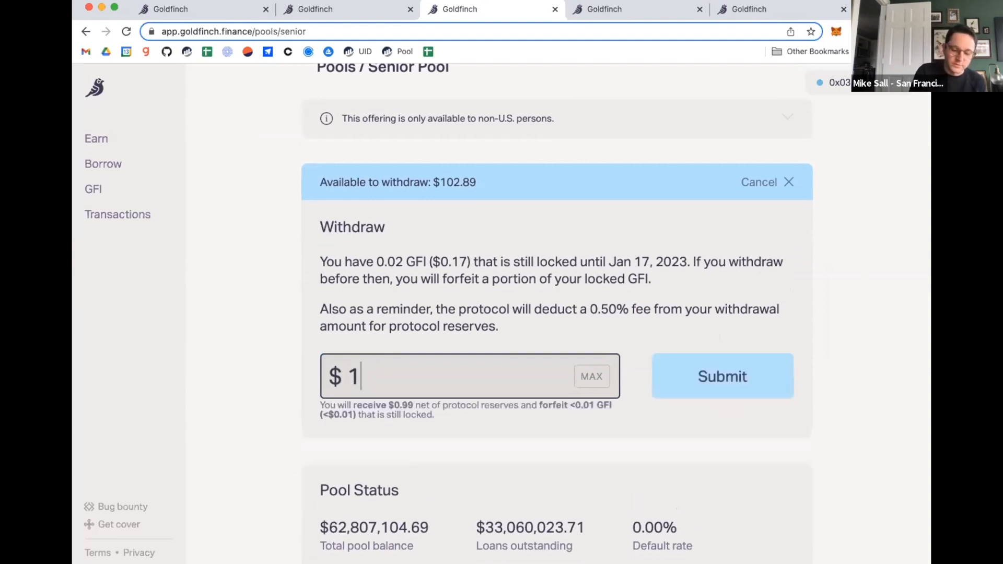
text(00)
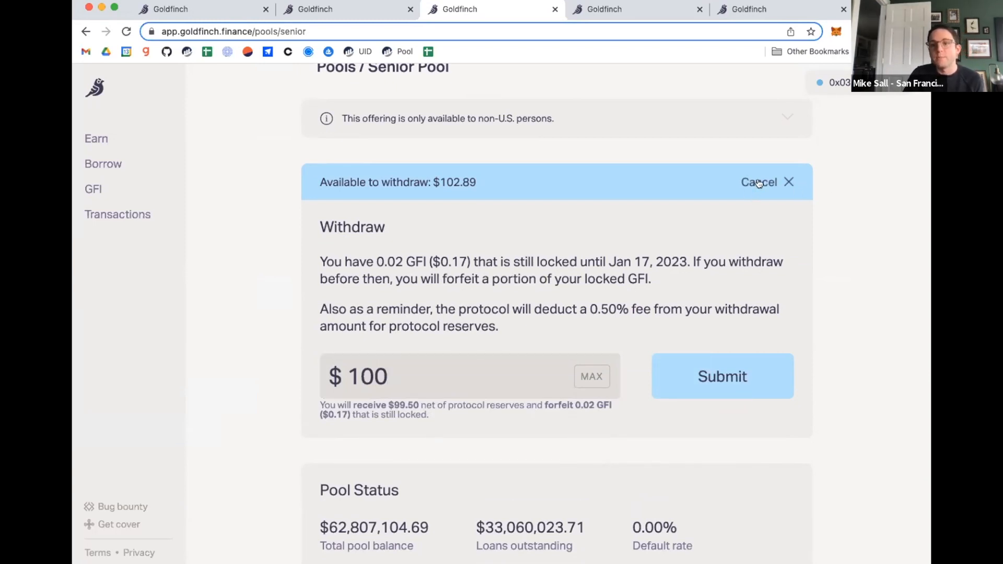
mouse_move(761, 184)
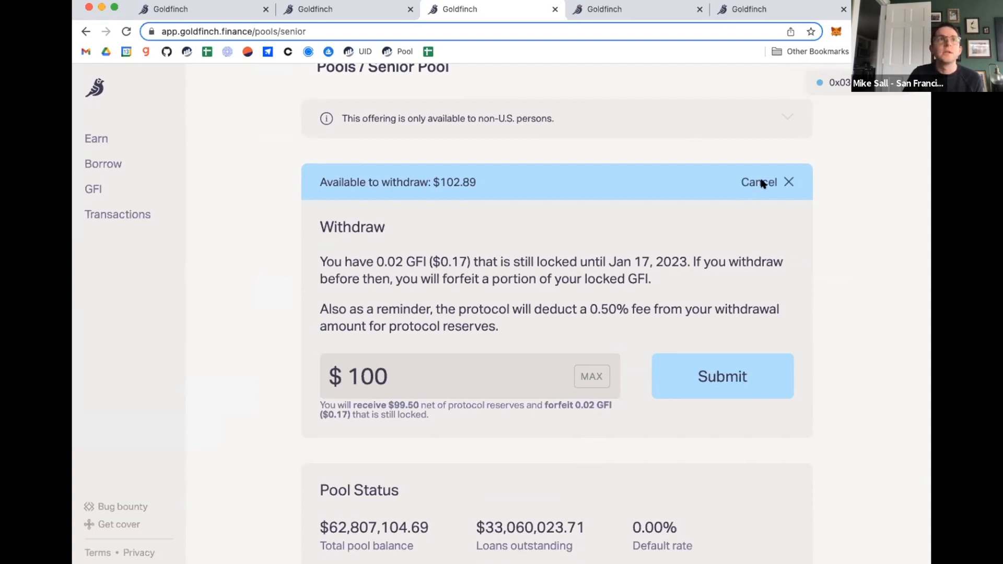
click(103, 164)
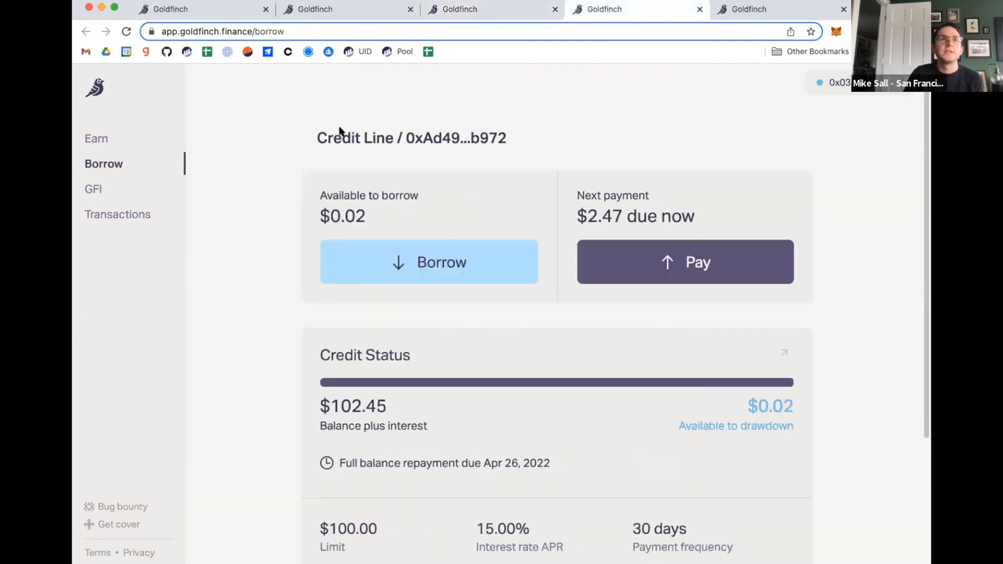
mouse_move(242, 138)
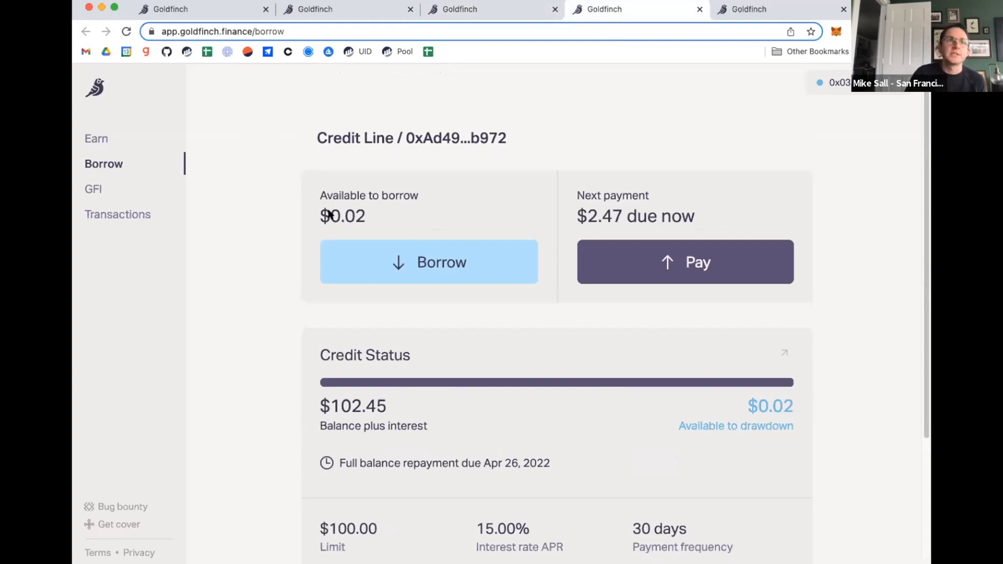
Bring up the credit line's borrow form, which warns drawdown is blocked while payment is past due
scroll(down, 3)
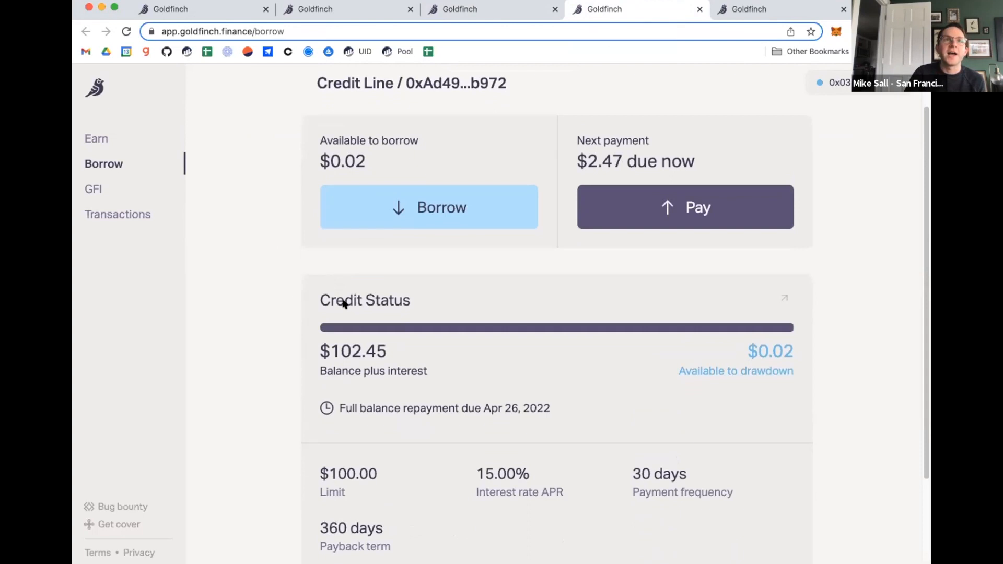
mouse_move(346, 356)
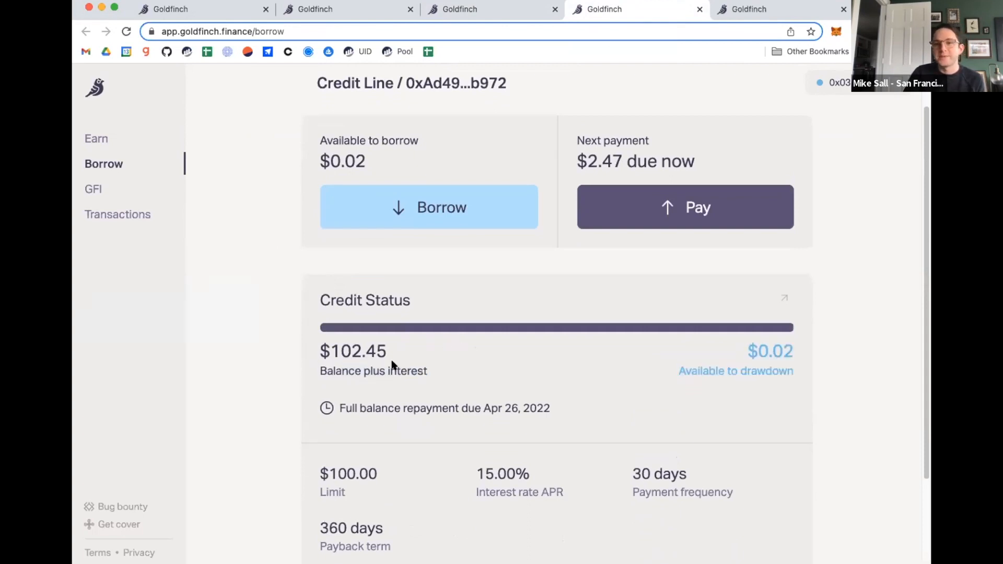
mouse_move(808, 358)
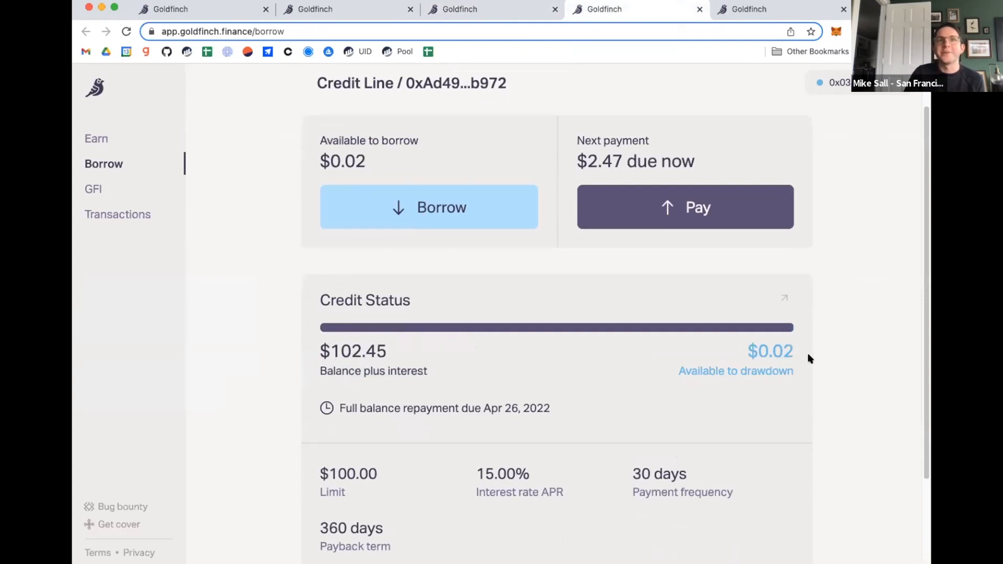
mouse_move(398, 331)
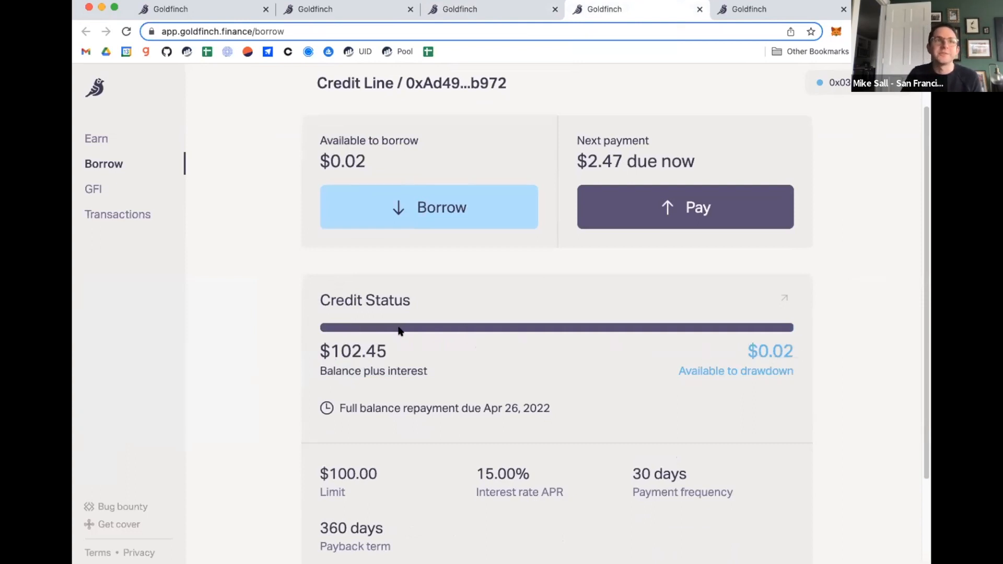
mouse_move(464, 215)
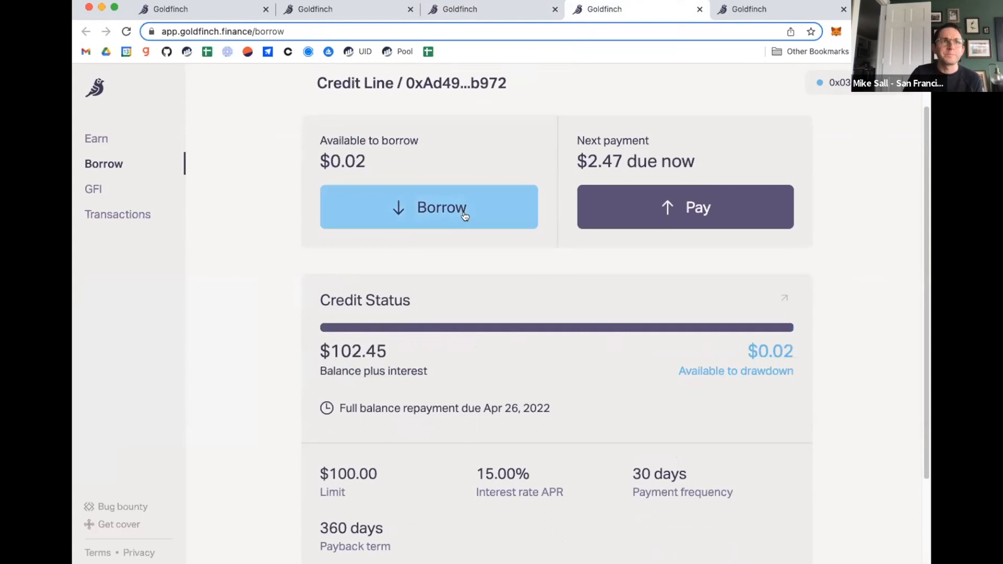
click(428, 207)
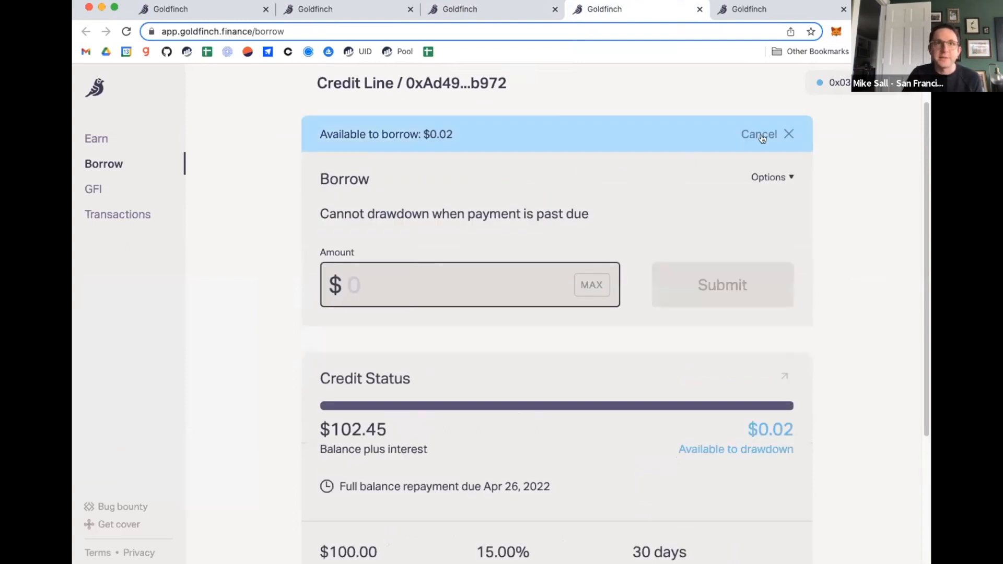
Cancel the borrow form and bring up the pay form defaulting to the $2.47 minimum due
click(759, 134)
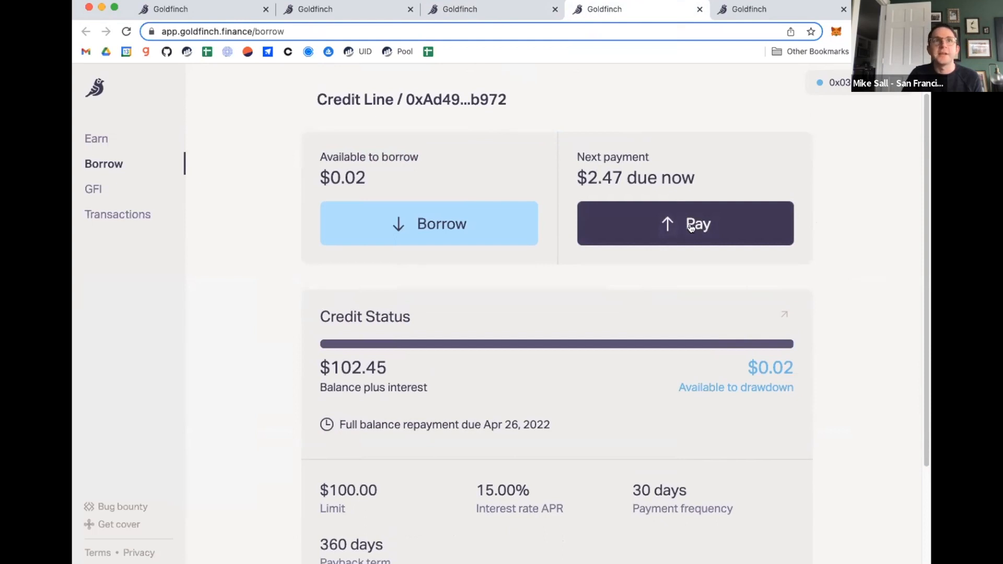
click(684, 224)
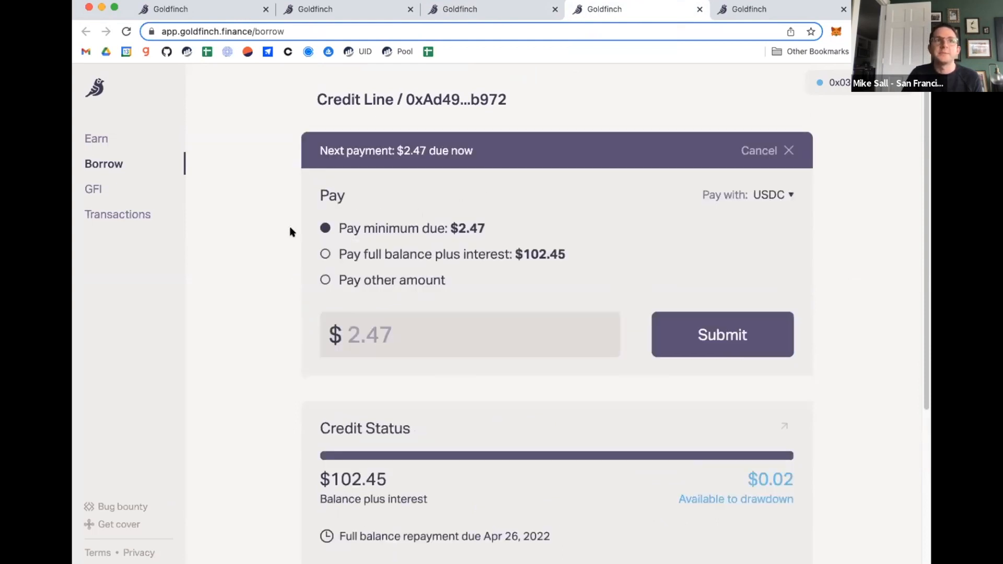
mouse_move(441, 257)
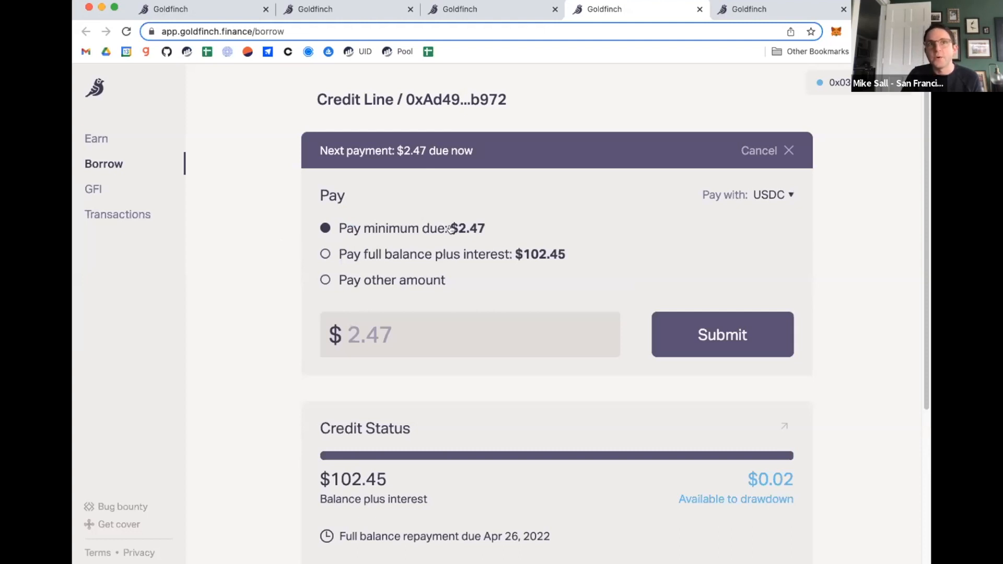
Choose paying the full balance plus interest, then cancel the payment form unsubmitted
click(325, 254)
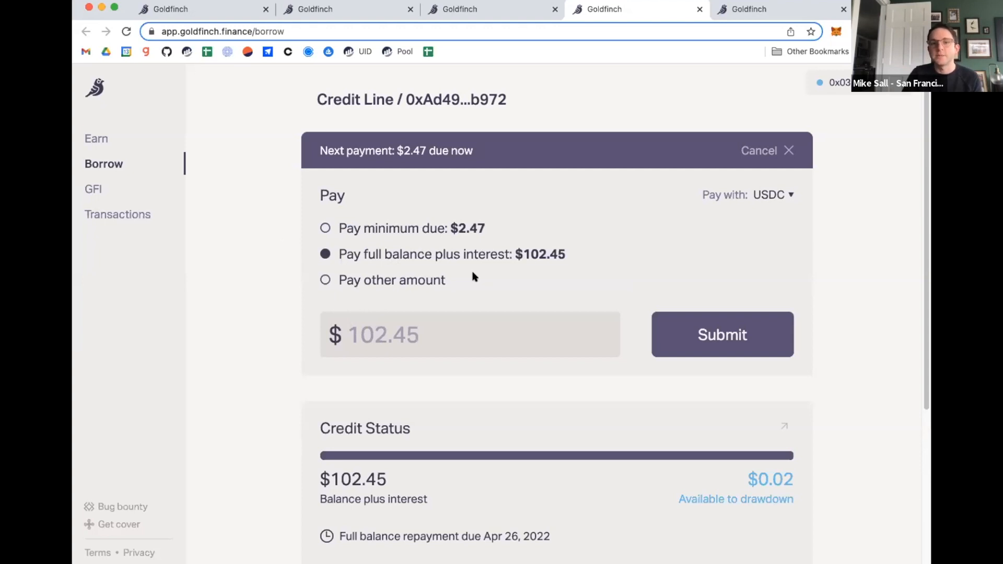
scroll(down, 3)
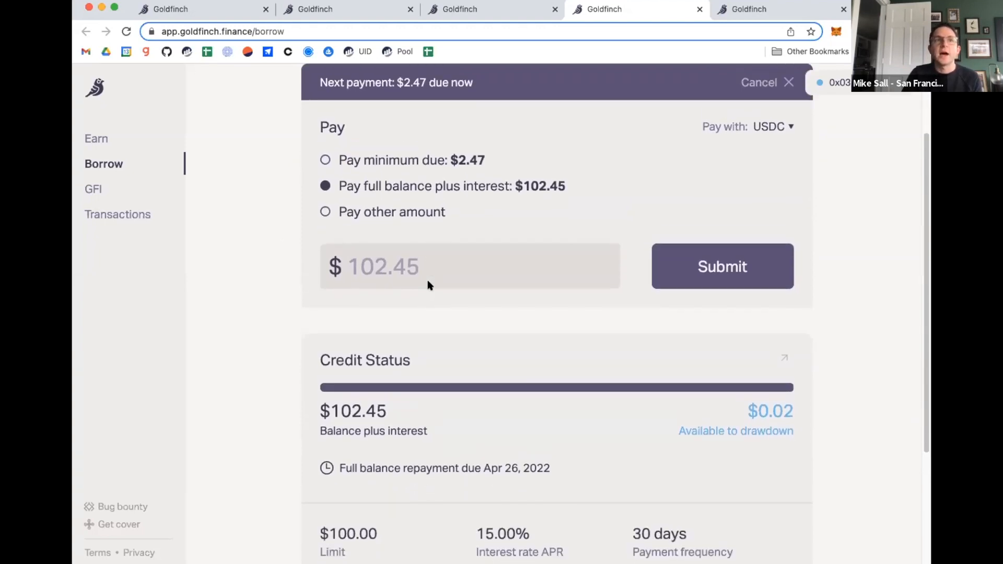
scroll(up, 3)
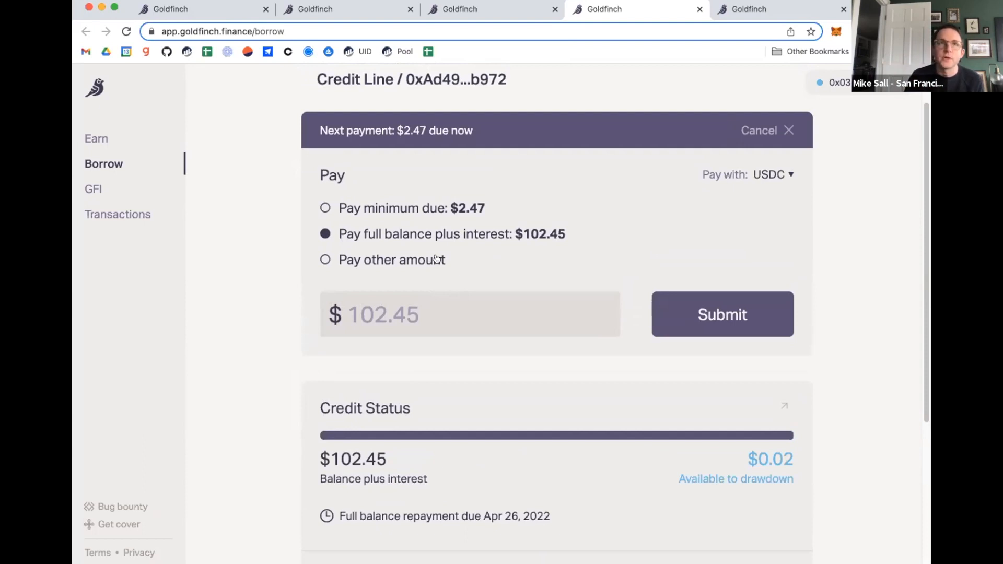
mouse_move(762, 135)
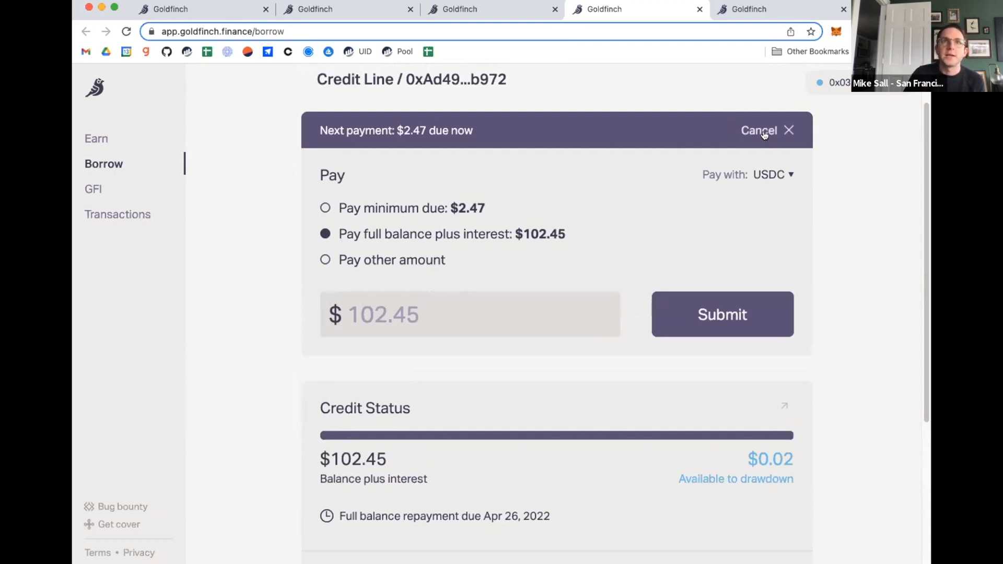
click(758, 131)
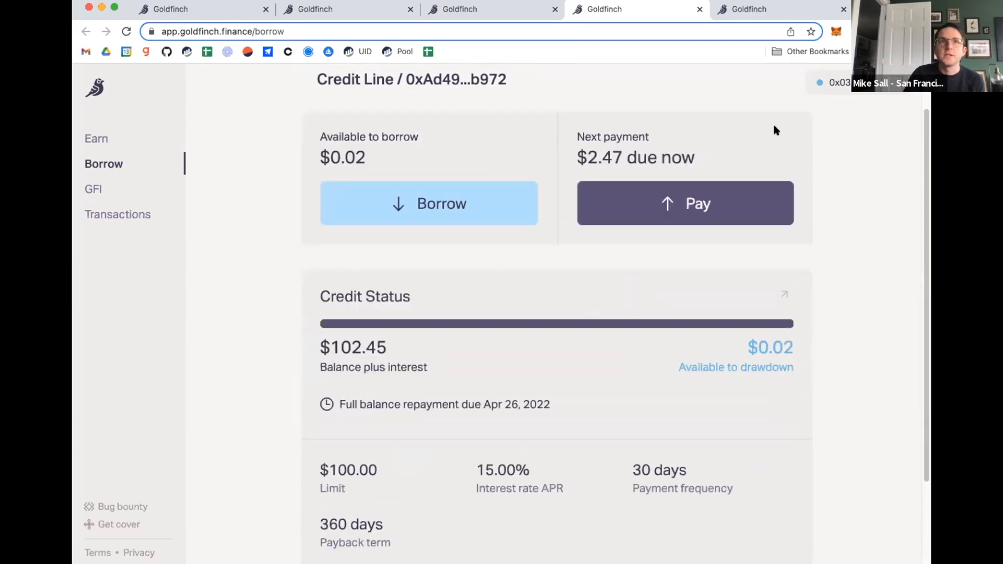
Go to the GFI rewards page showing 119.35 total GFI with 119.33 claimable
scroll(up, 3)
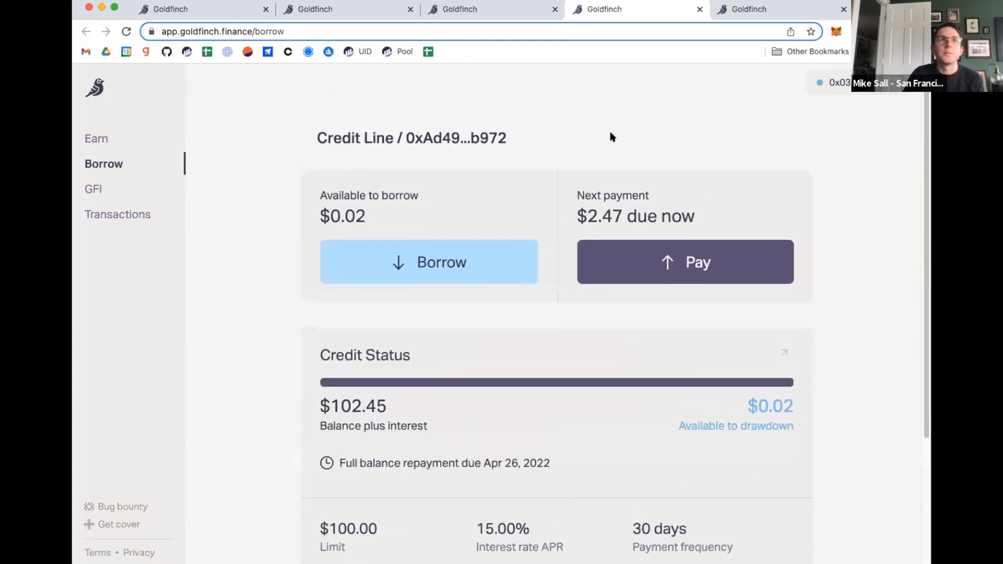
mouse_move(774, 9)
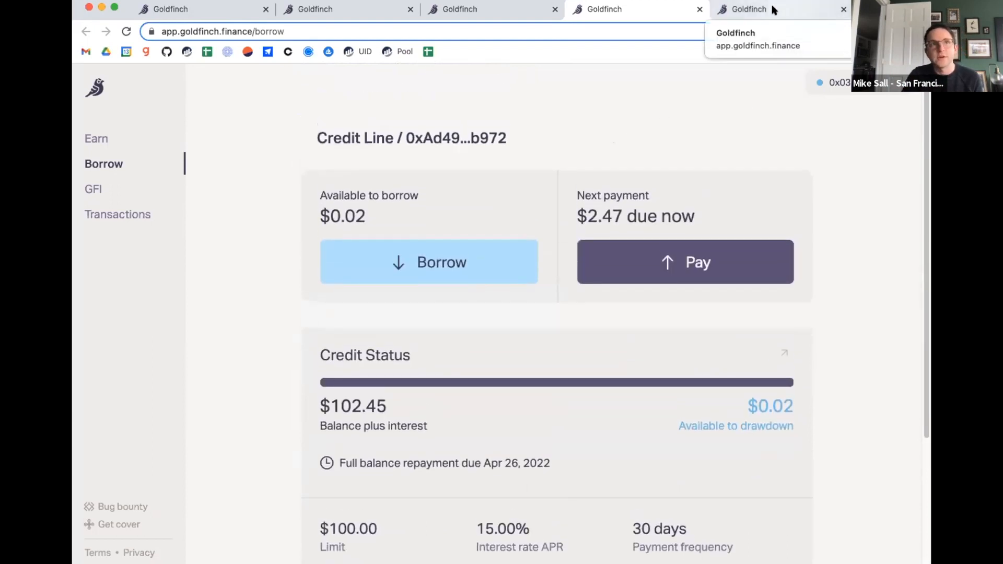
click(93, 189)
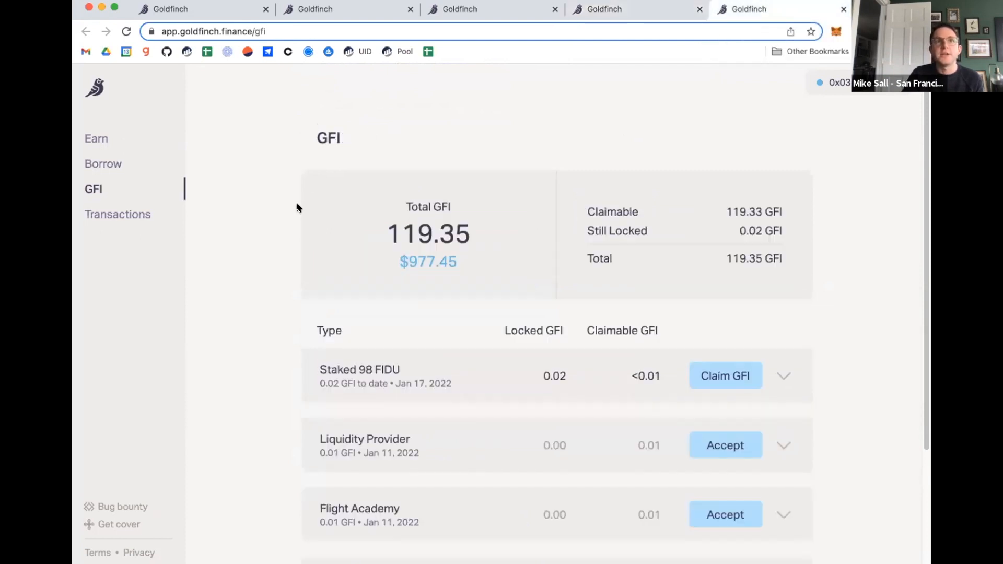
Expand the Staked 98 FIDU grant to show its earn rate, unlock schedule and claim status
scroll(down, 3)
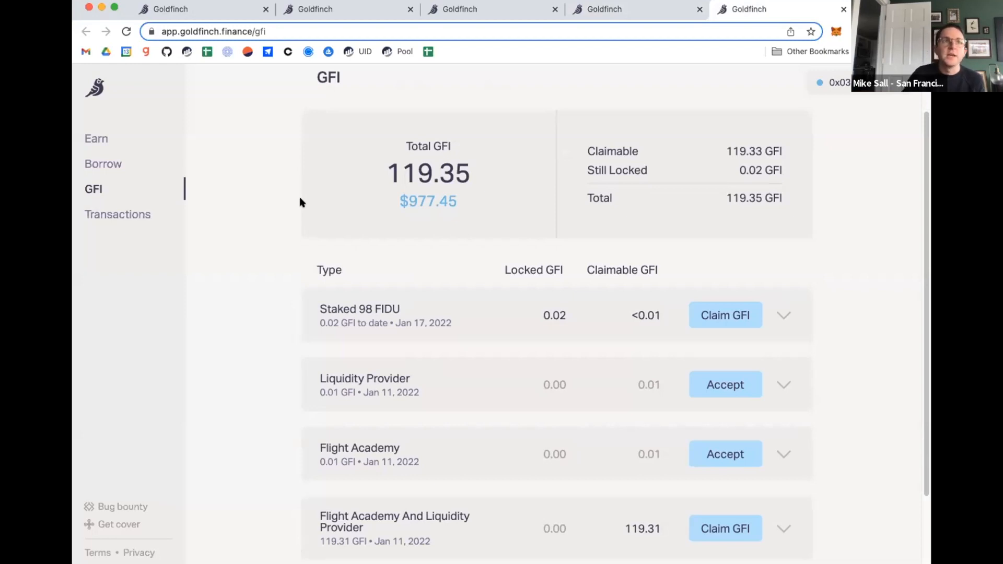
click(783, 315)
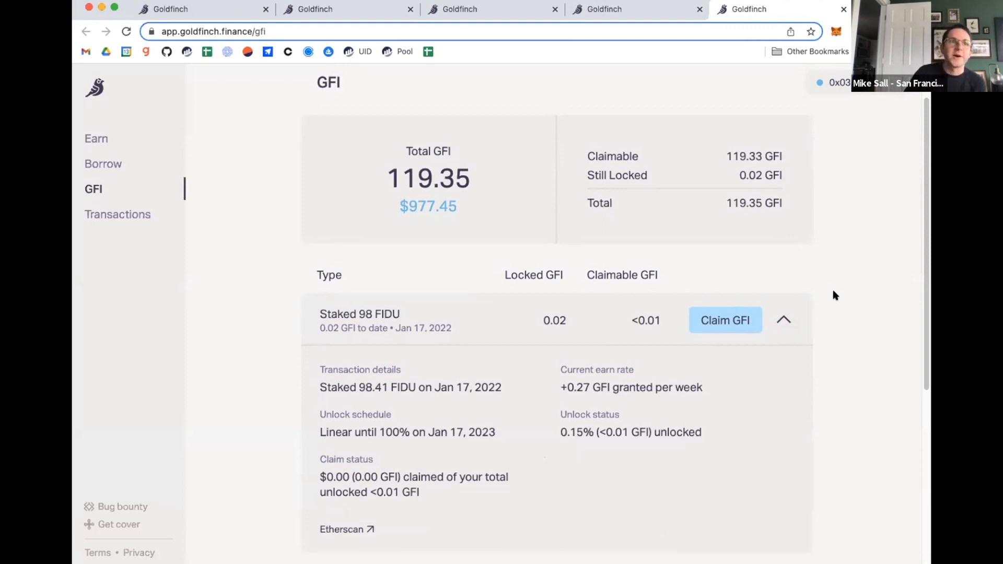
mouse_move(394, 382)
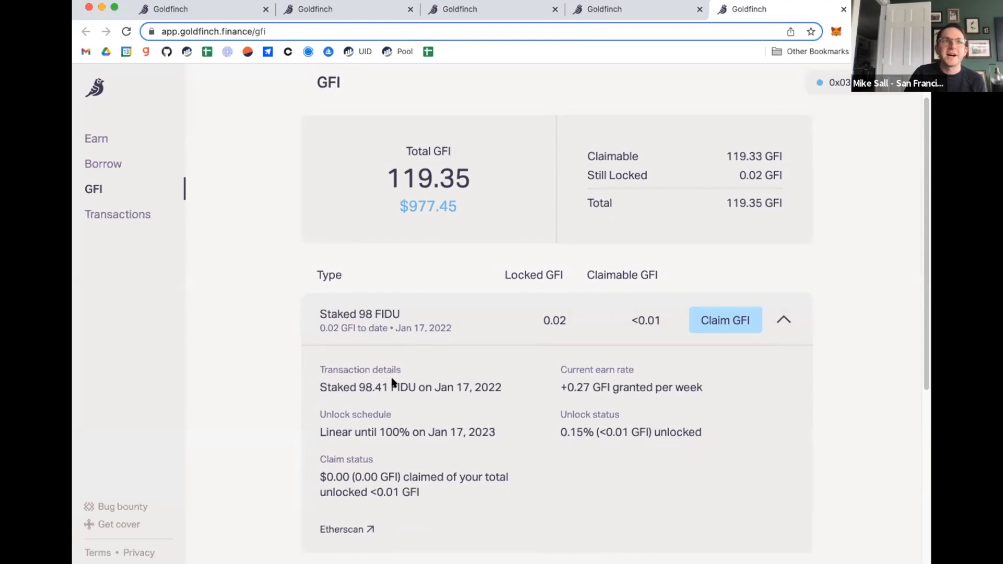
mouse_move(407, 417)
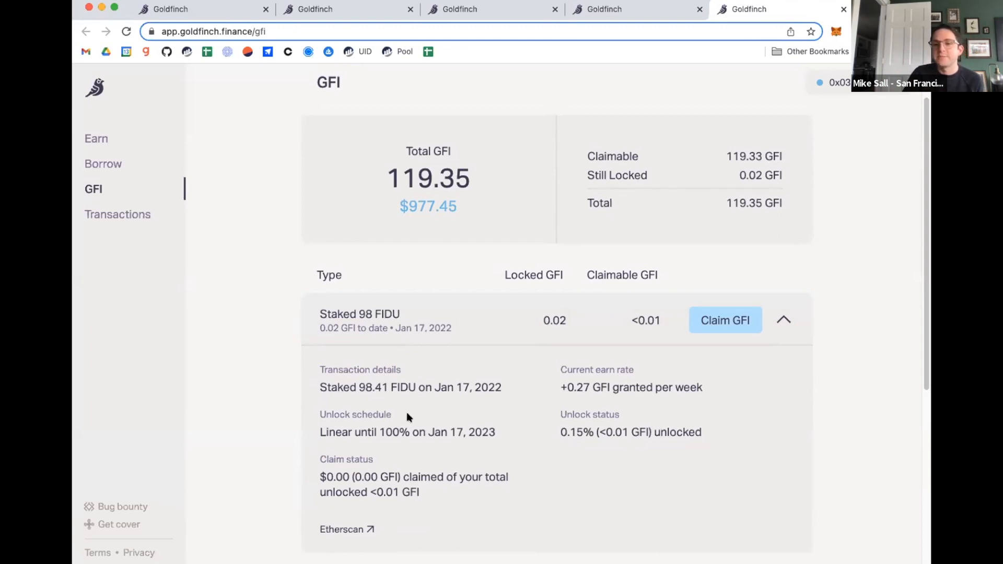
mouse_move(566, 435)
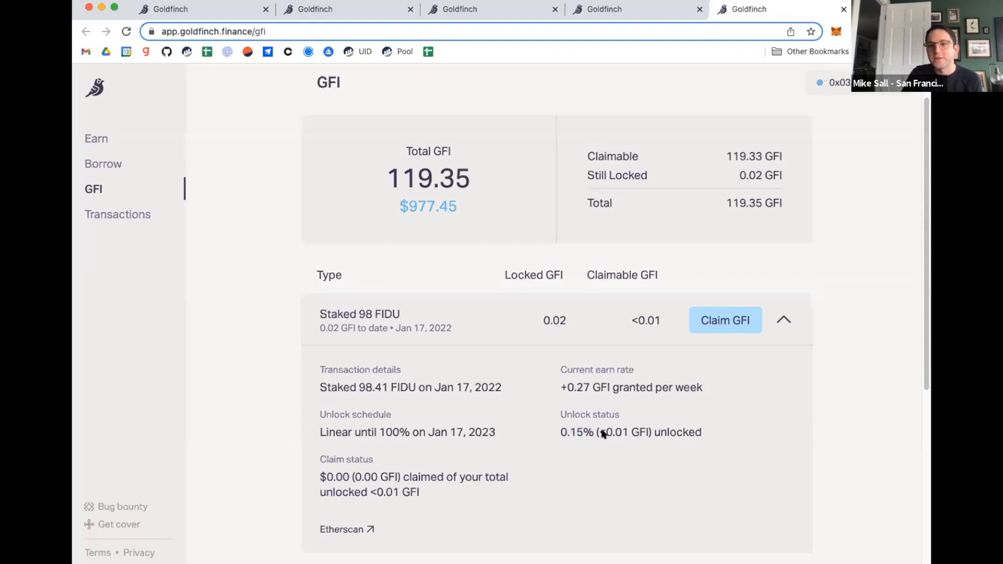
mouse_move(572, 428)
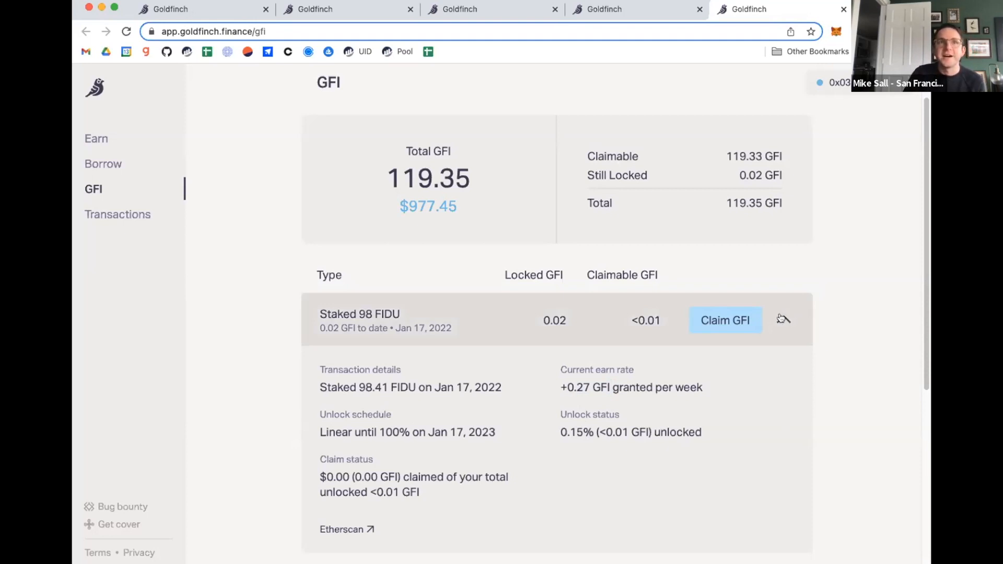
Collapse the Staked 98 FIDU grant details back to the plain GFI grant list
click(783, 320)
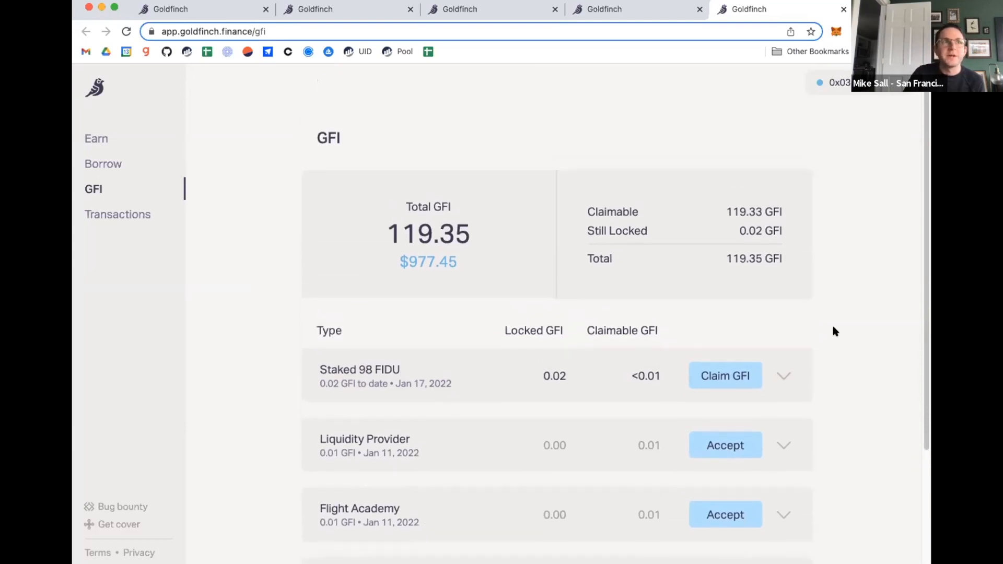